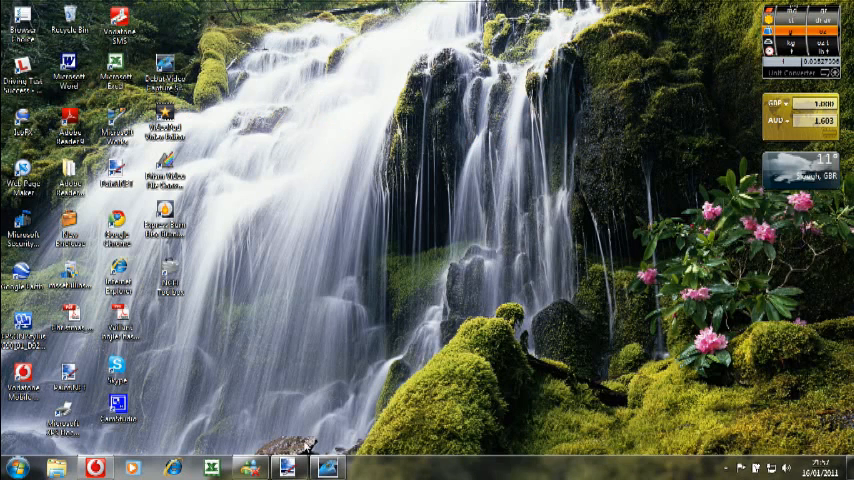
Step: Launch Paint.NET and select the whole new canvas to erase it
left_click(288, 463)
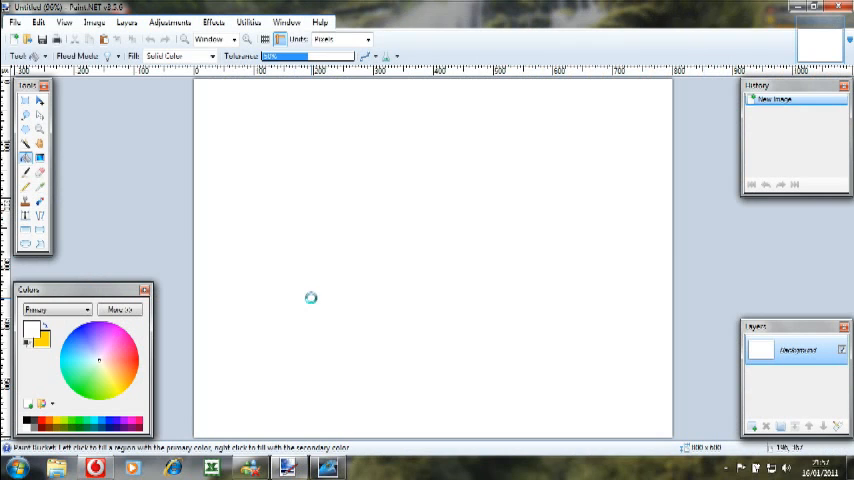
key("ctrl+a")
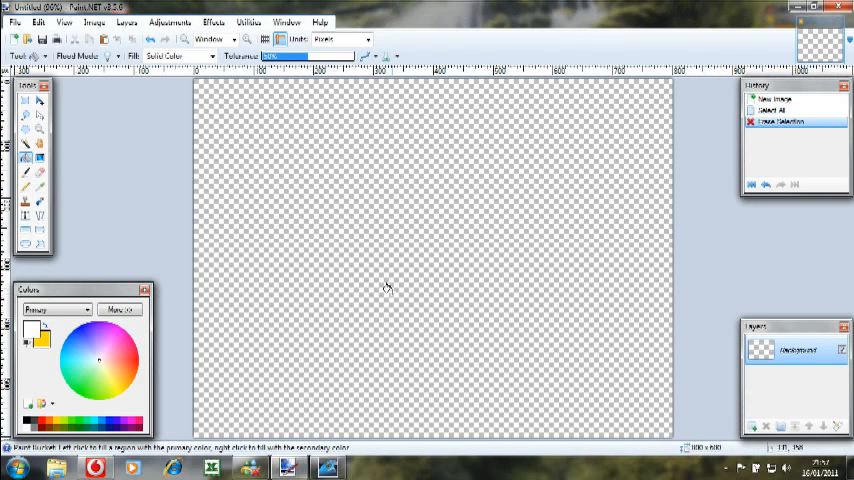
mouse_move(340, 272)
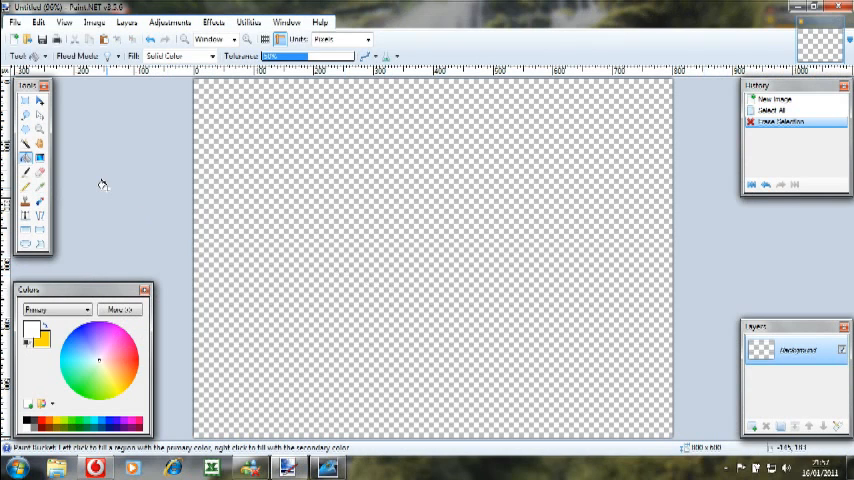
mouse_move(32, 233)
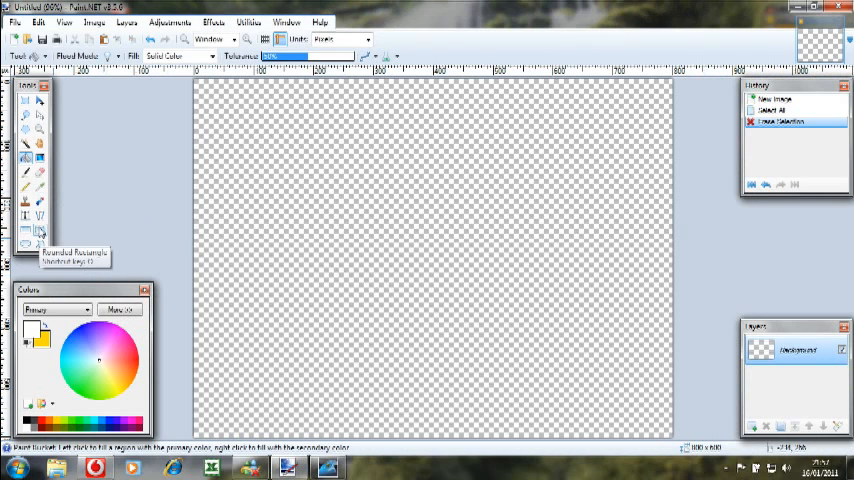
Step: Draw a large black solid-filled rounded square with the Rounded Rectangle tool
left_click(28, 232)
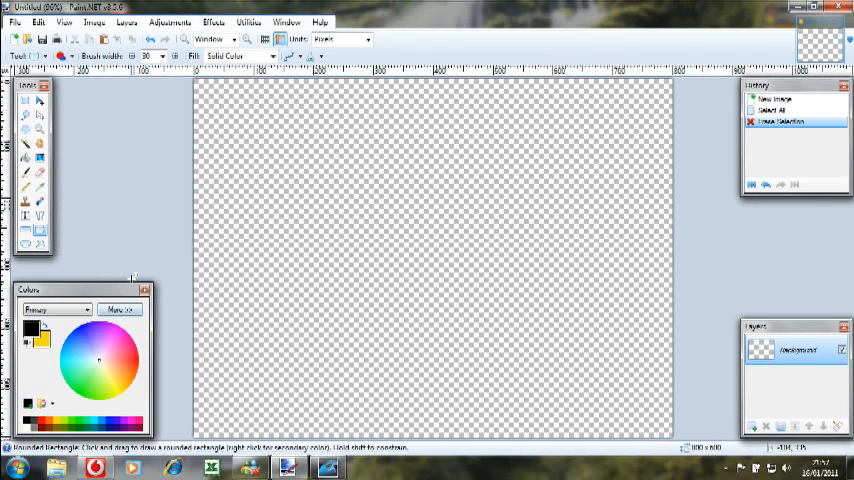
mouse_move(200, 189)
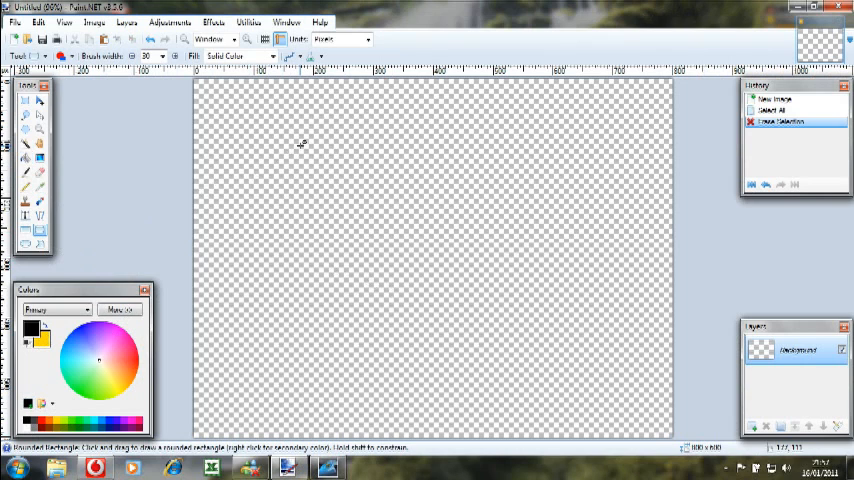
mouse_move(412, 186)
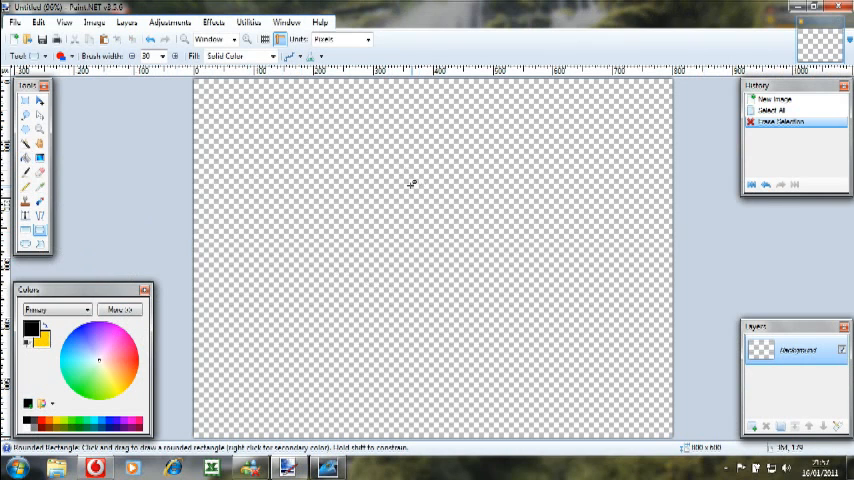
mouse_move(312, 162)
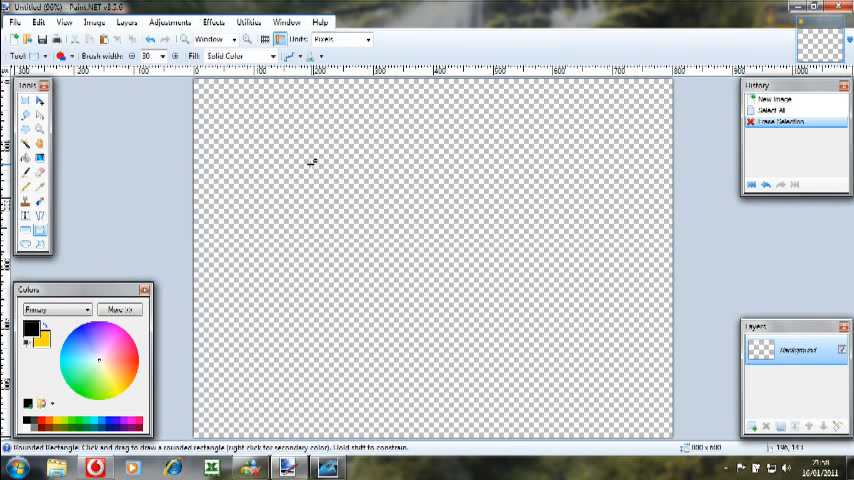
left_click_drag(296, 148, 352, 148)
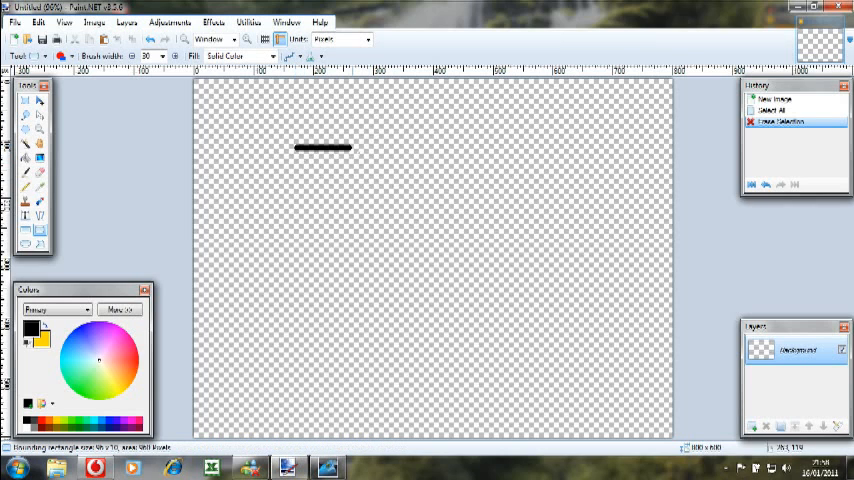
left_click_drag(294, 145, 541, 390)
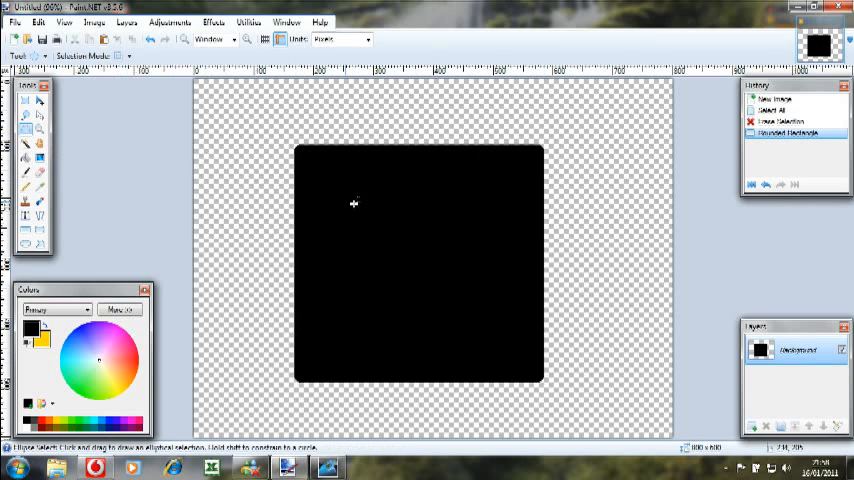
mouse_move(452, 222)
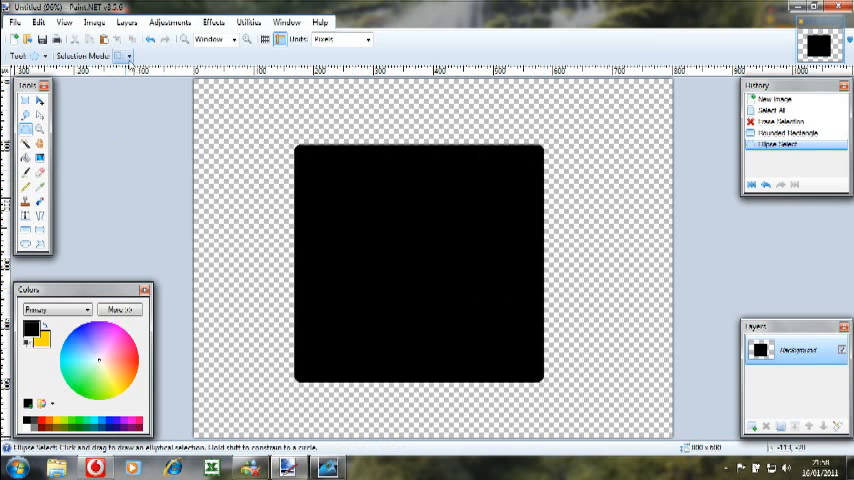
Step: Select a circle in the square's centre and erase it
left_click(123, 46)
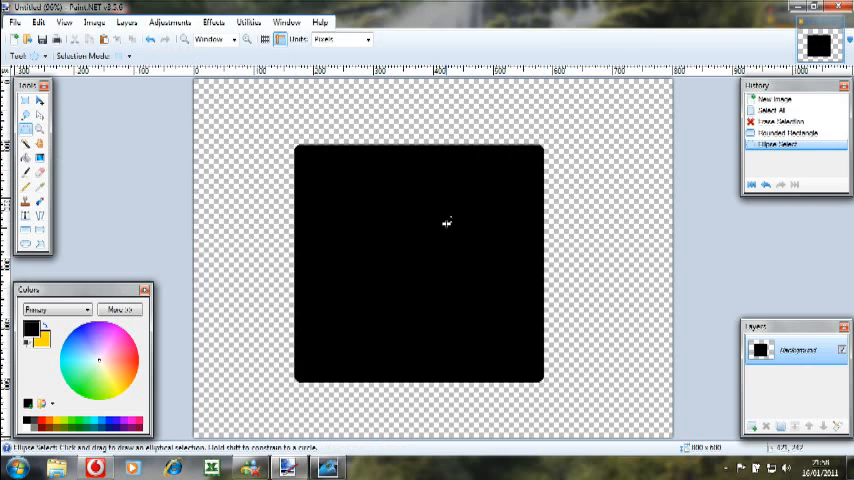
left_click_drag(378, 228, 448, 290)
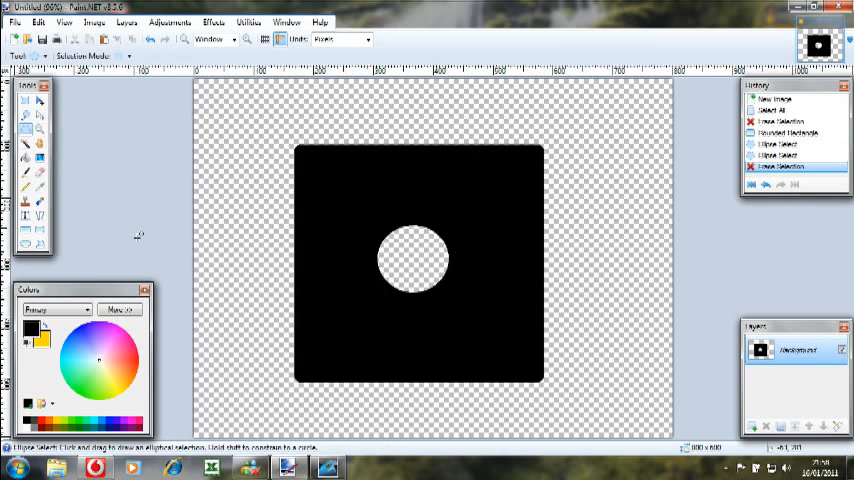
mouse_move(40, 218)
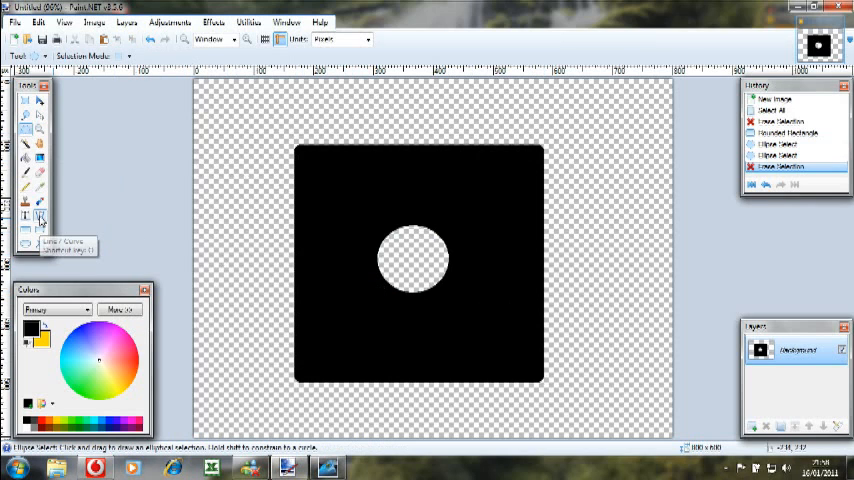
Step: Draw two white lines to the right corners and Magic Wand them for deletion
left_click(41, 217)
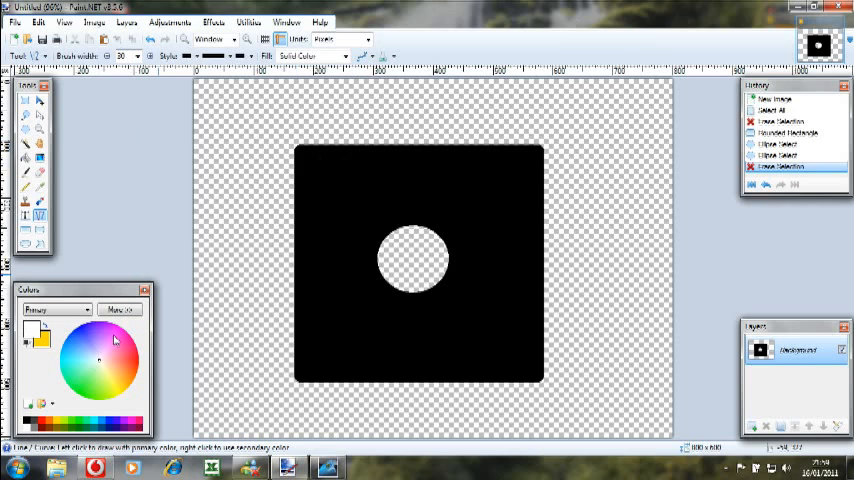
mouse_move(462, 133)
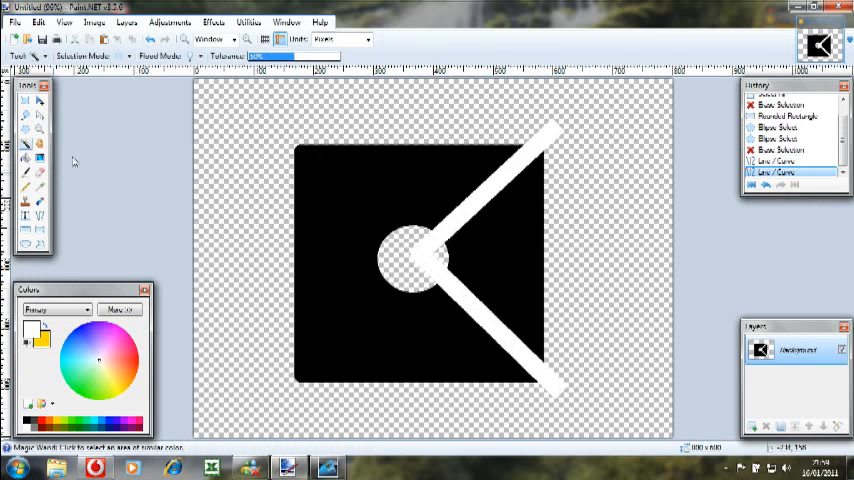
mouse_move(469, 207)
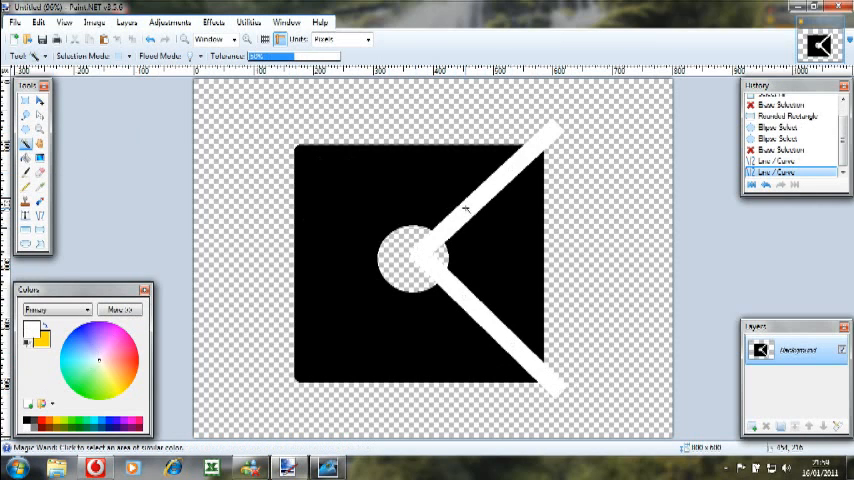
left_click(467, 208)
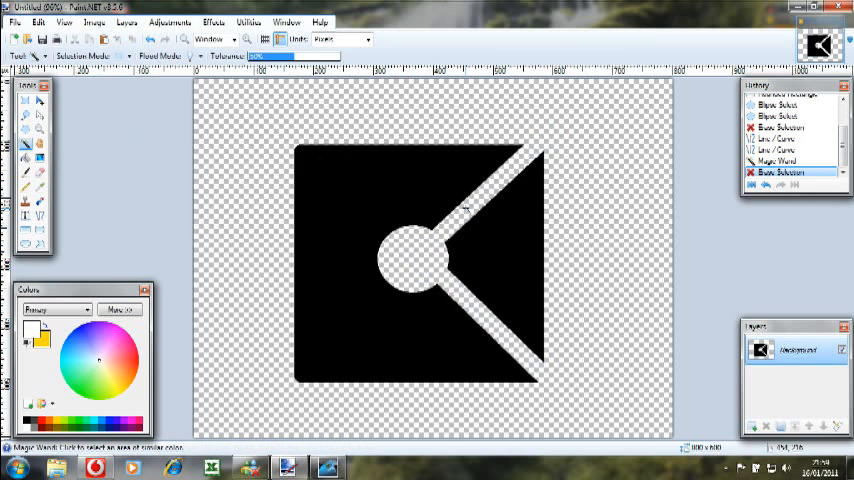
mouse_move(145, 160)
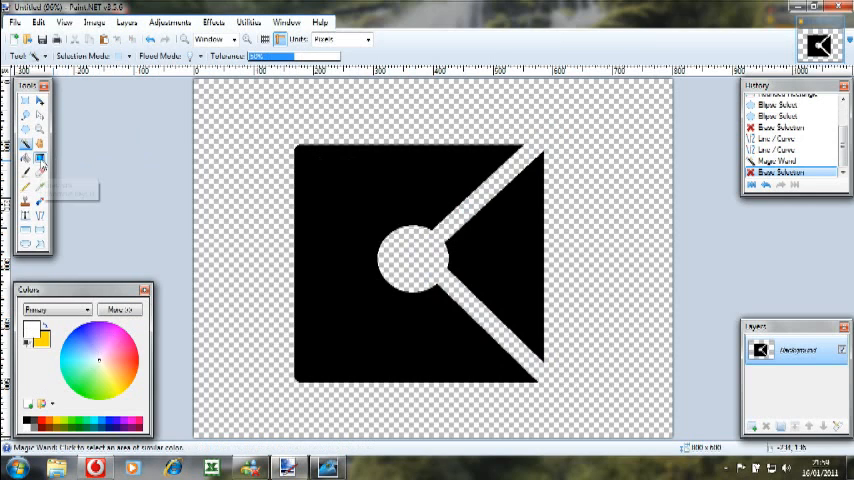
Step: Drag a green gradient across the canvas and select the square's black area
left_click(38, 160)
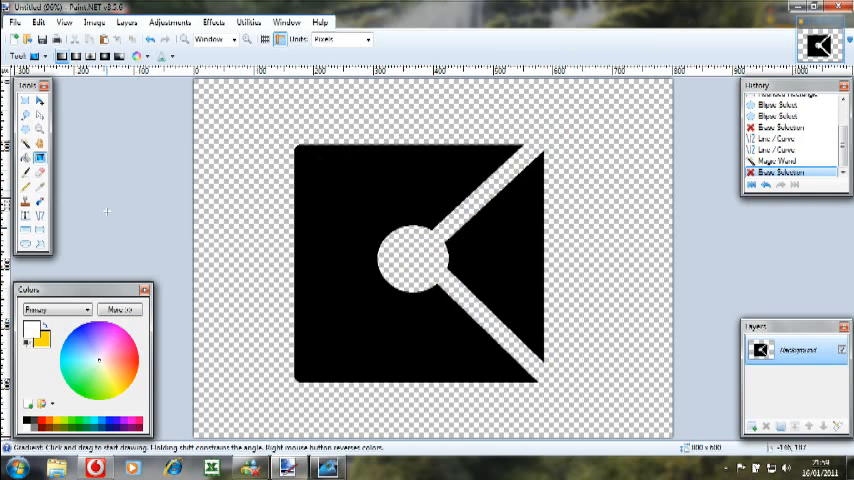
mouse_move(130, 352)
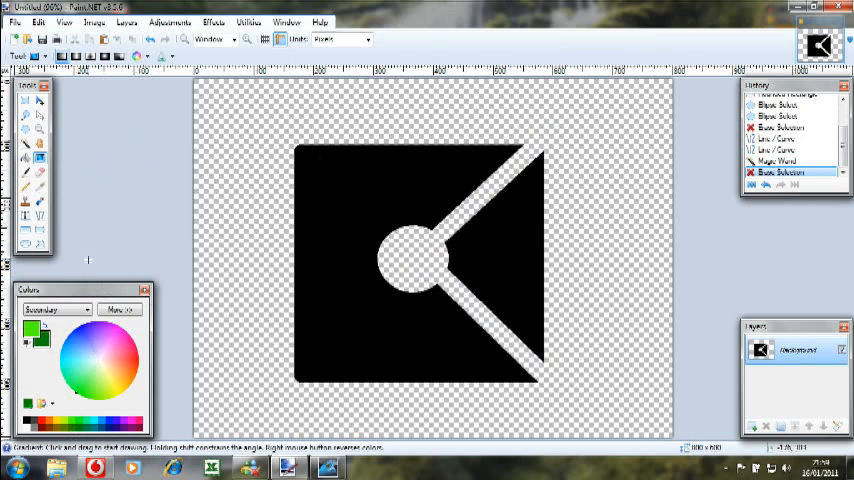
left_click_drag(287, 259, 323, 251)
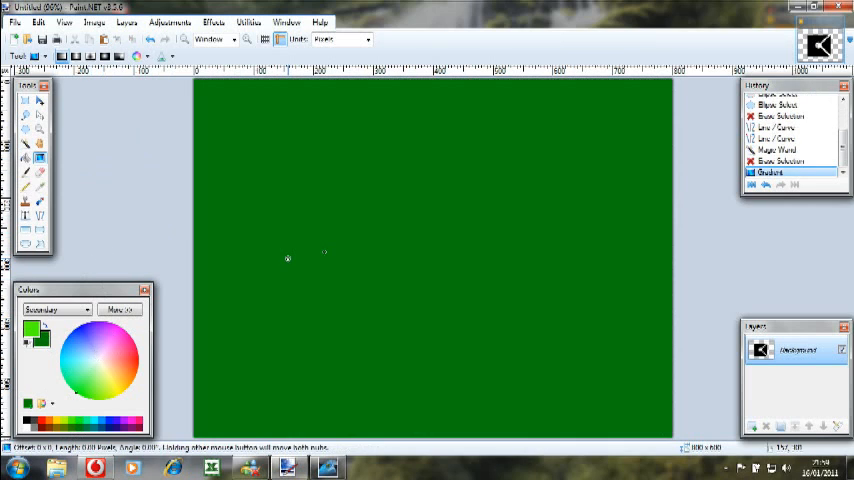
left_click_drag(288, 259, 333, 251)
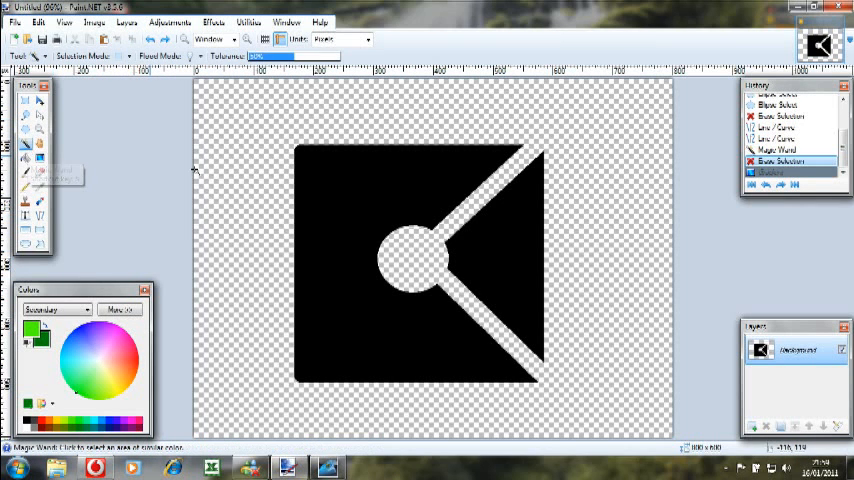
left_click(328, 205)
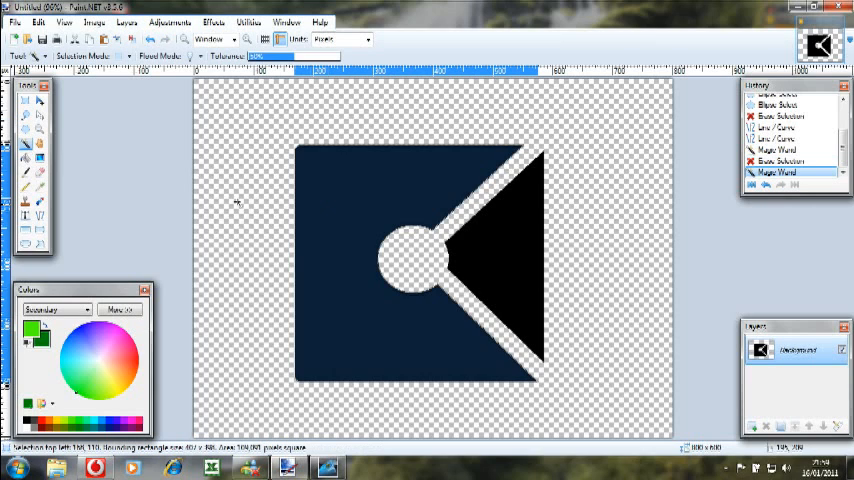
Step: Fill the selected black area with a green gradient, then reselect by colour
left_click(42, 161)
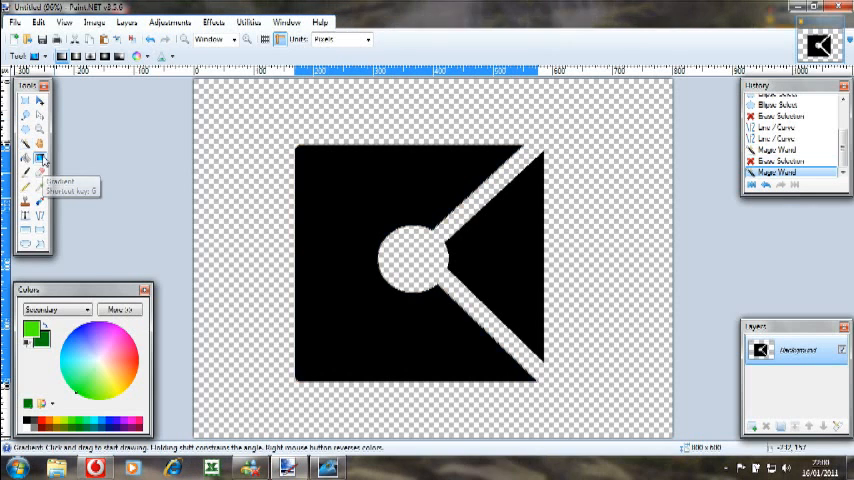
left_click_drag(298, 256, 338, 256)
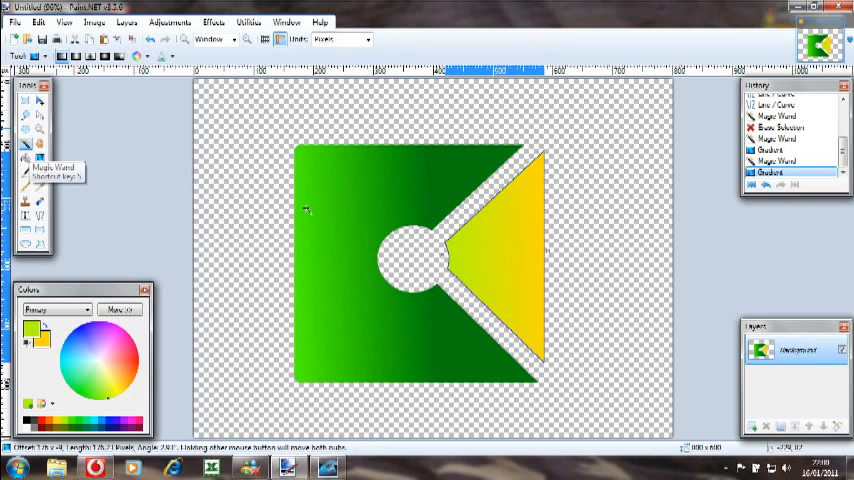
left_click(318, 209)
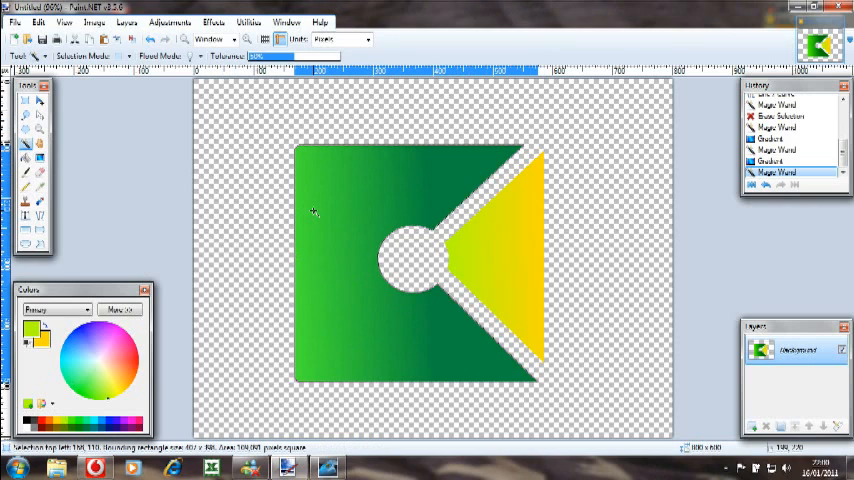
mouse_move(535, 247)
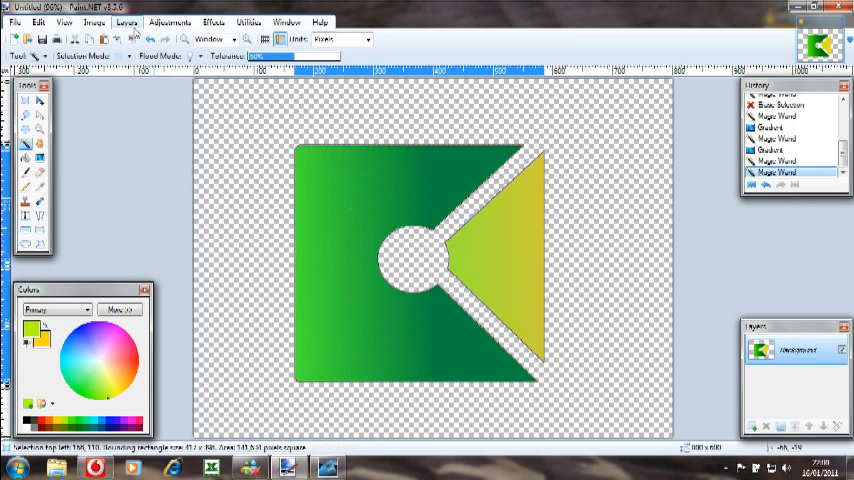
Step: Add a layer and fill an intersected ellipse selection over the top with white
left_click(128, 24)
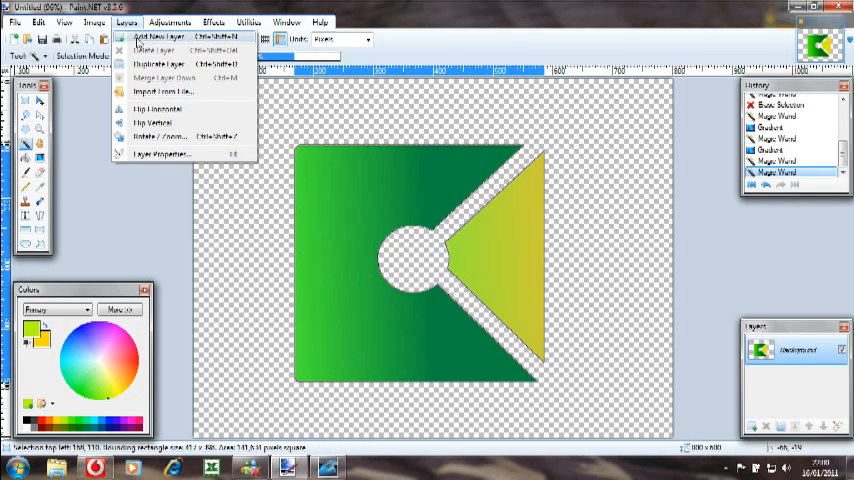
left_click(160, 36)
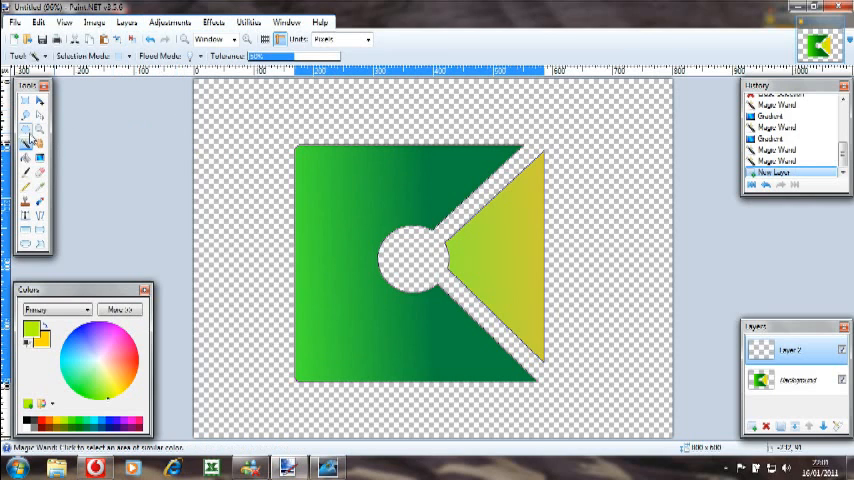
mouse_move(28, 133)
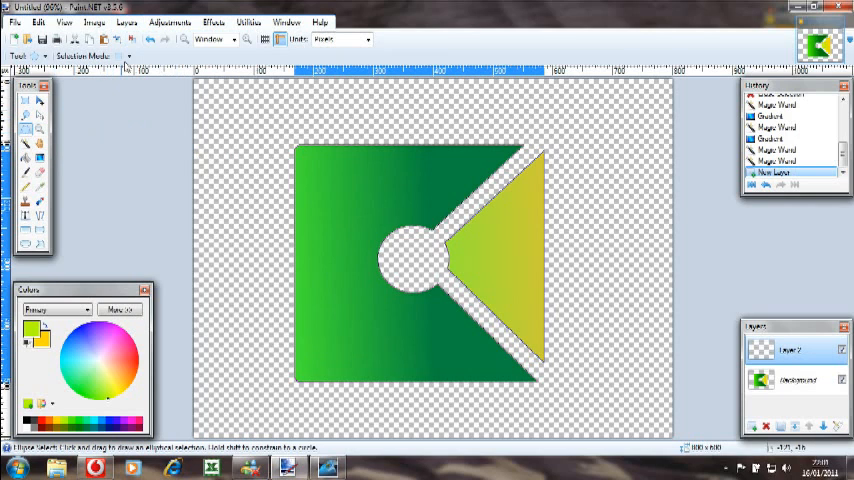
left_click(123, 51)
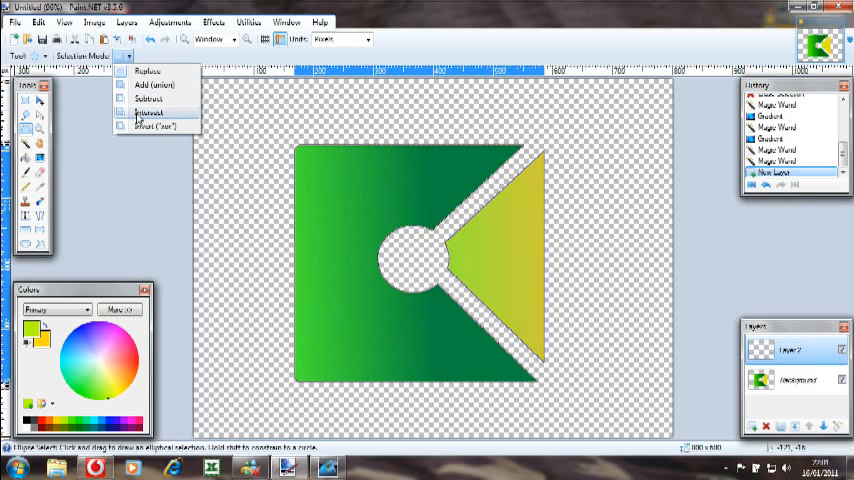
left_click(150, 112)
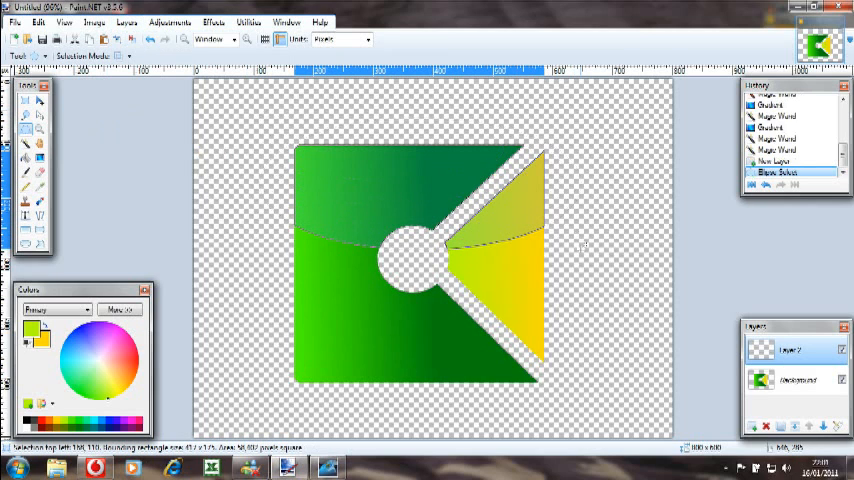
mouse_move(568, 247)
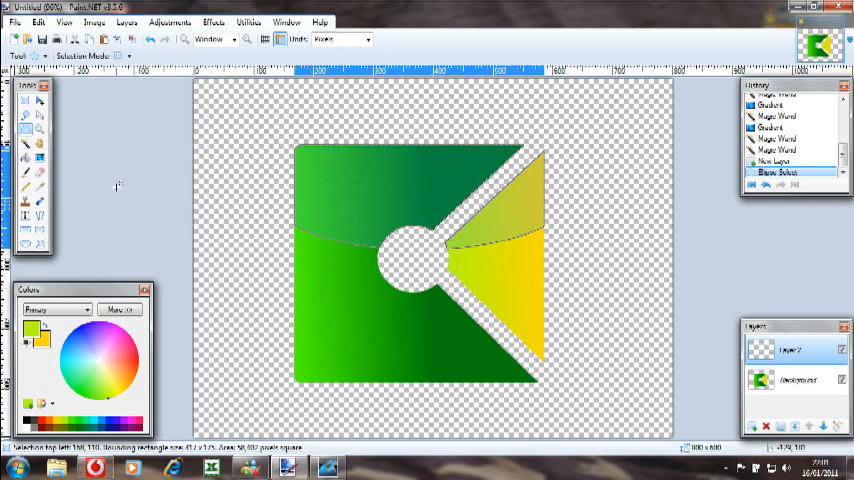
mouse_move(16, 162)
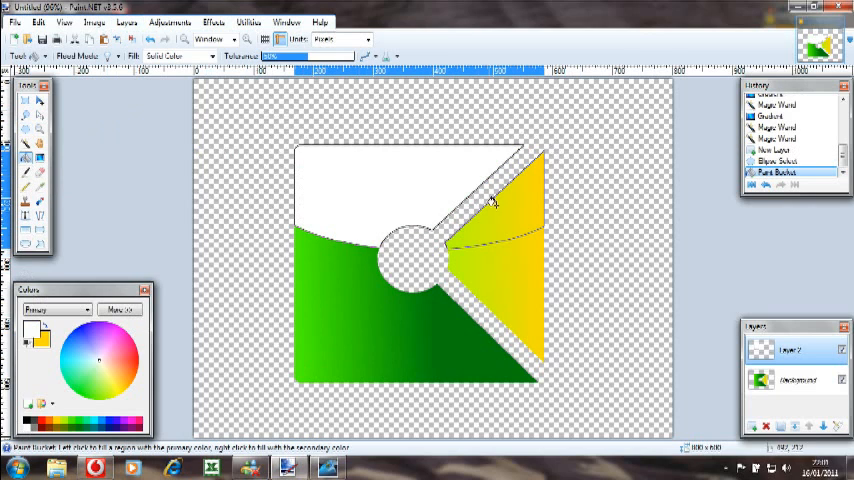
left_click(493, 201)
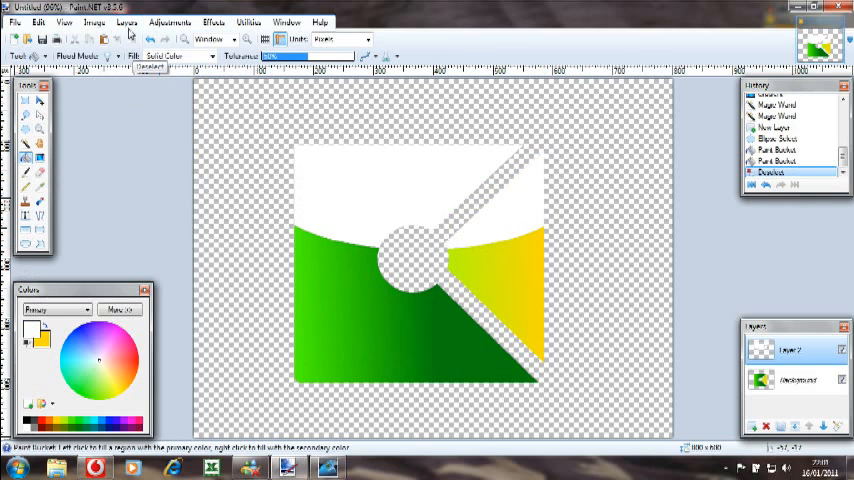
Step: Lower the white highlight layer's opacity to about 107 in Layer Properties
left_click(131, 20)
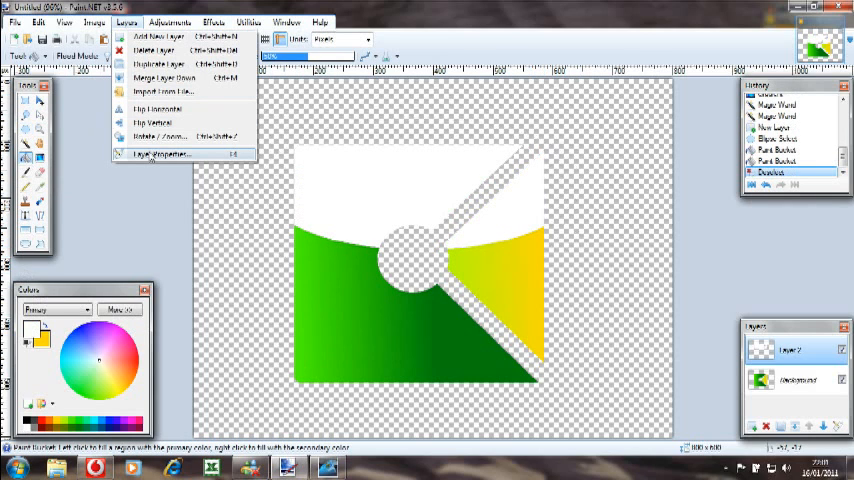
left_click(165, 152)
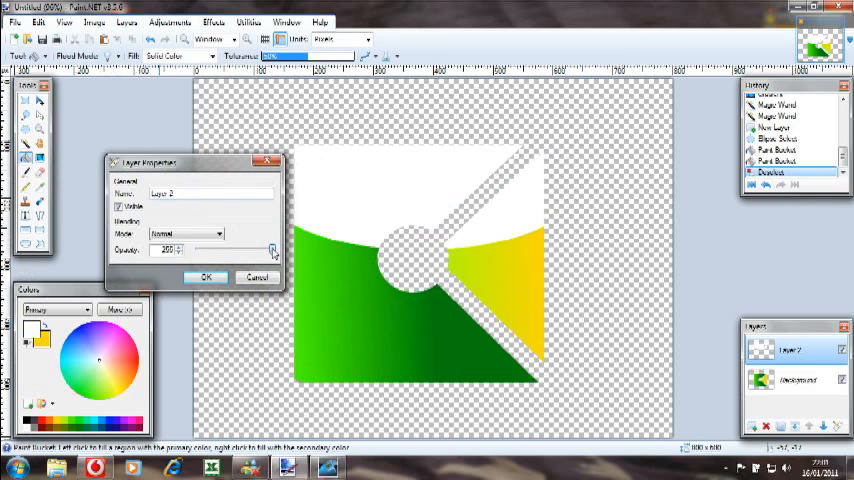
left_click_drag(272, 250, 232, 250)
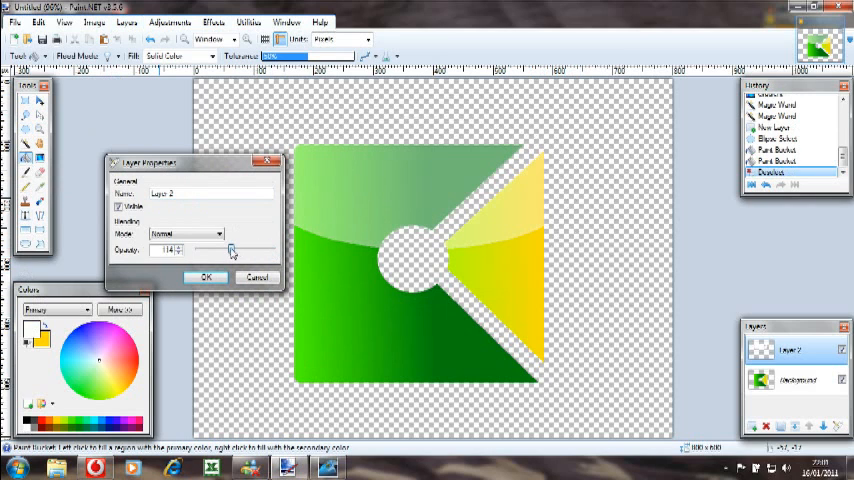
left_click_drag(232, 250, 240, 250)
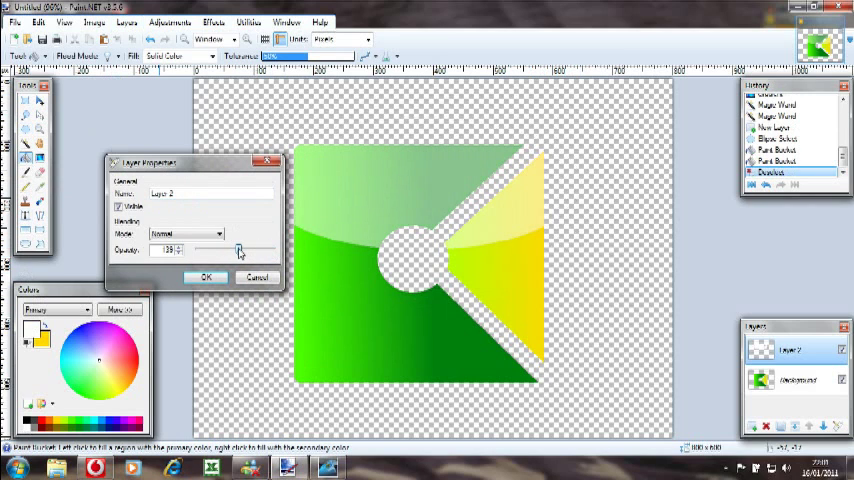
left_click_drag(239, 249, 229, 249)
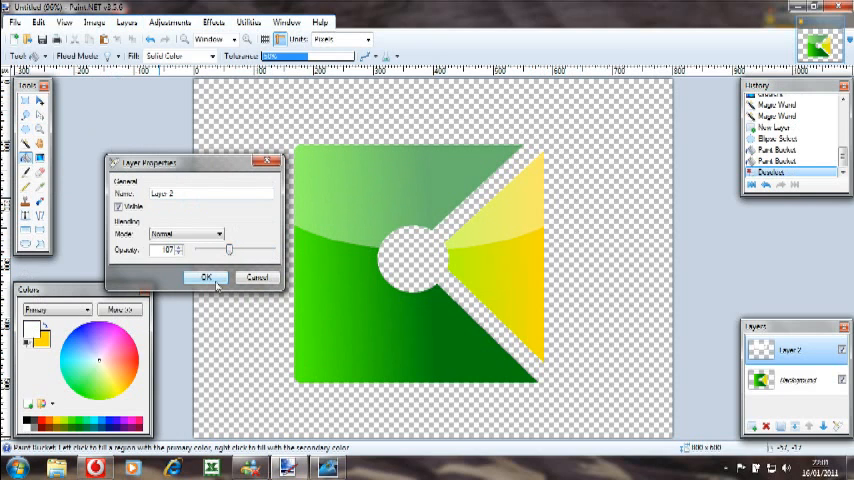
left_click(203, 278)
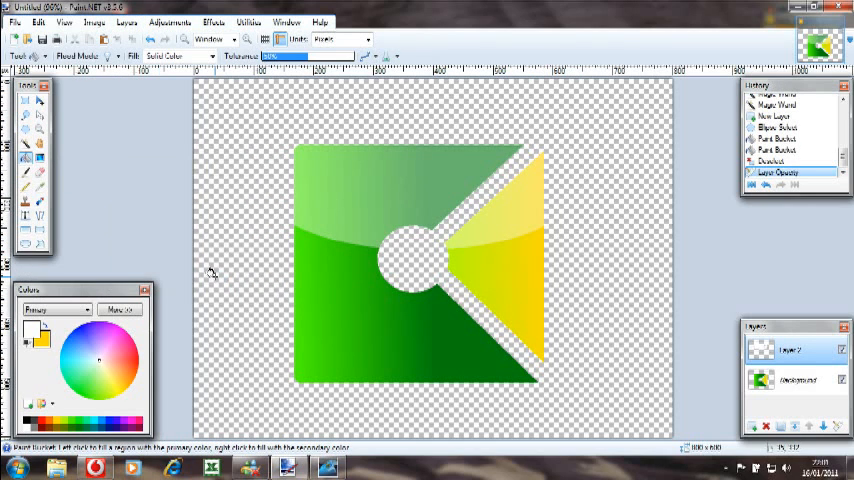
mouse_move(185, 148)
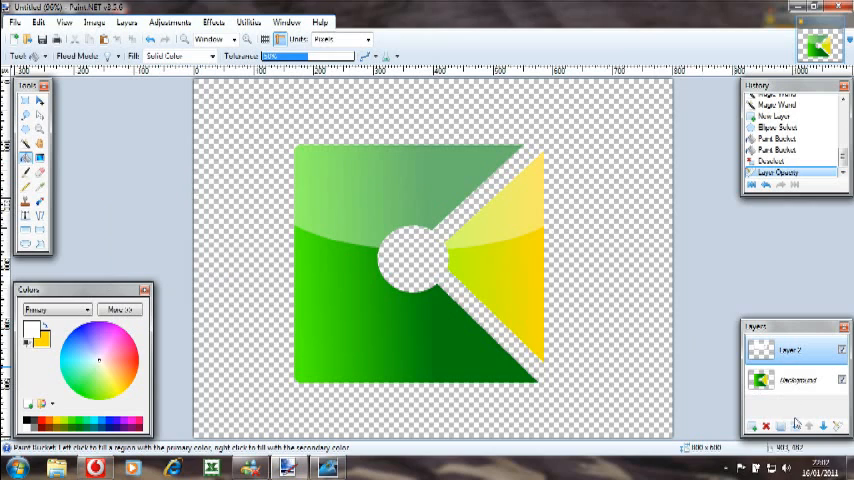
mouse_move(797, 423)
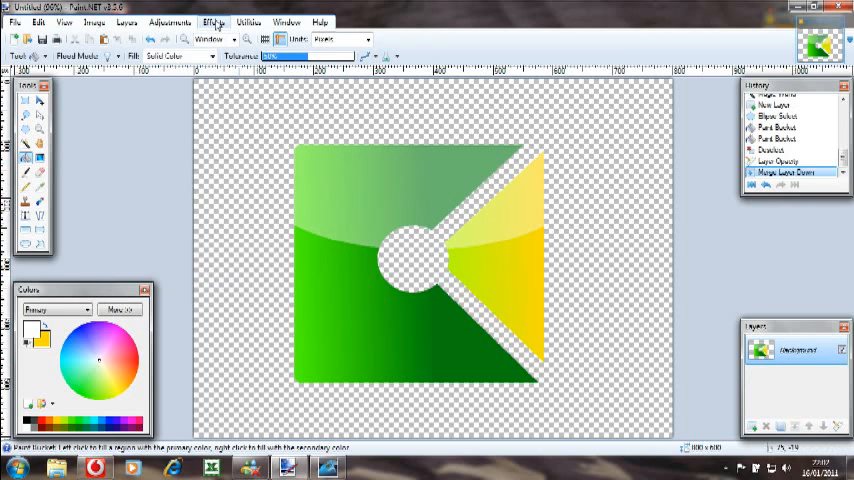
Step: Apply the Effects > Blurs > Smooth effect to the icon
left_click(213, 24)
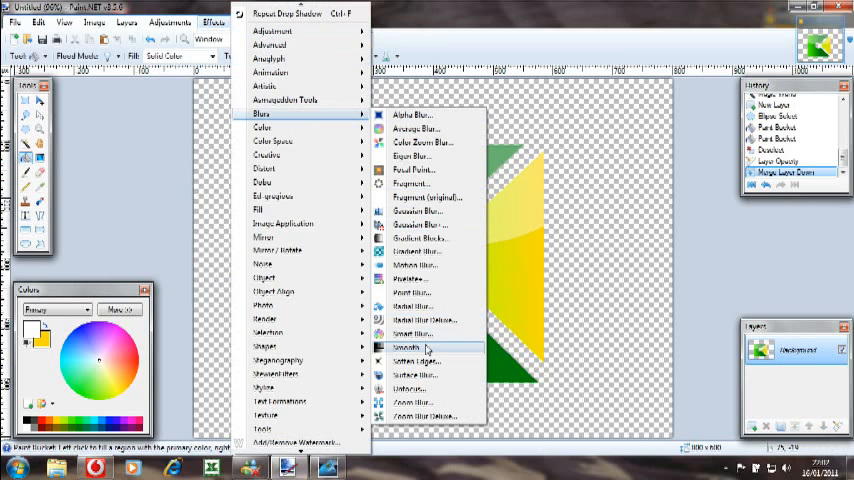
left_click(412, 347)
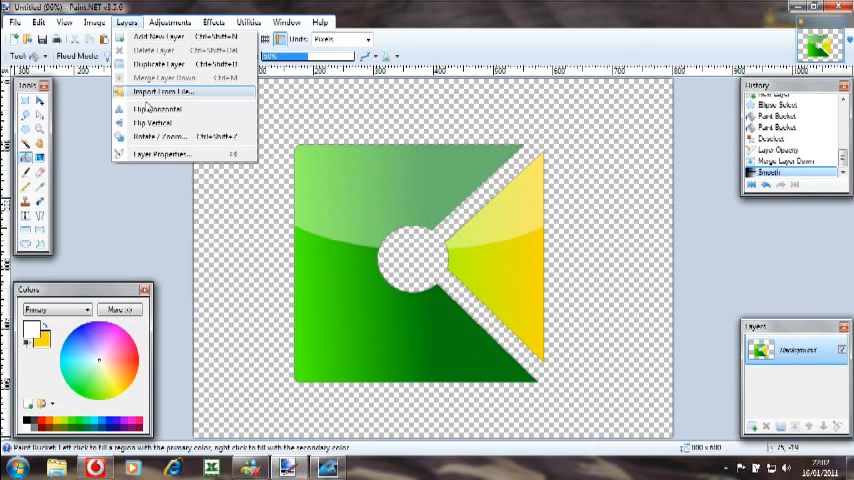
mouse_move(175, 135)
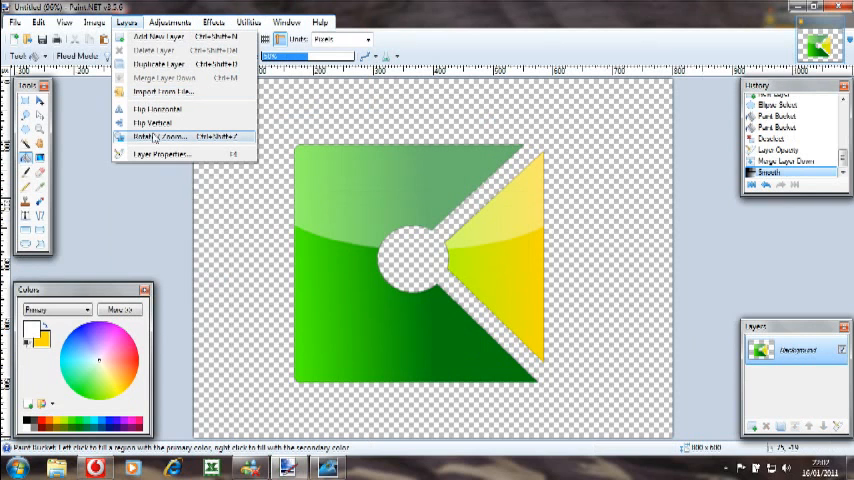
Step: Rotate the layer about 12 degrees with Layers > Rotate / Zoom
left_click(160, 133)
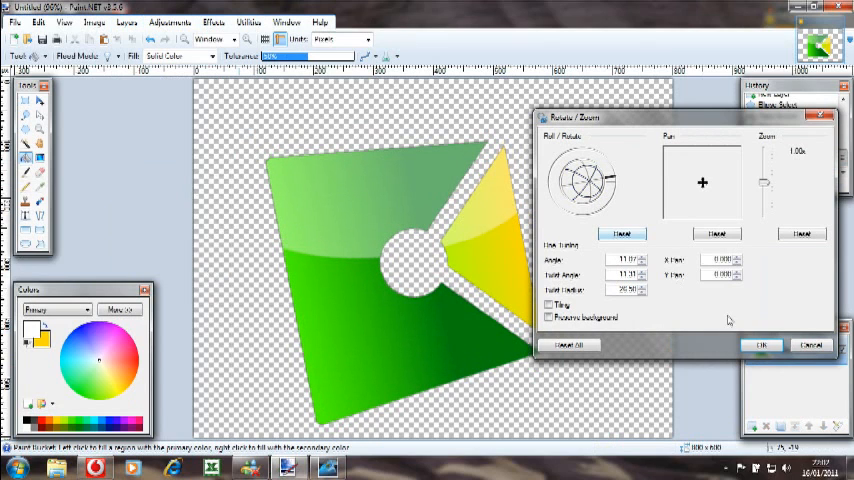
left_click(760, 343)
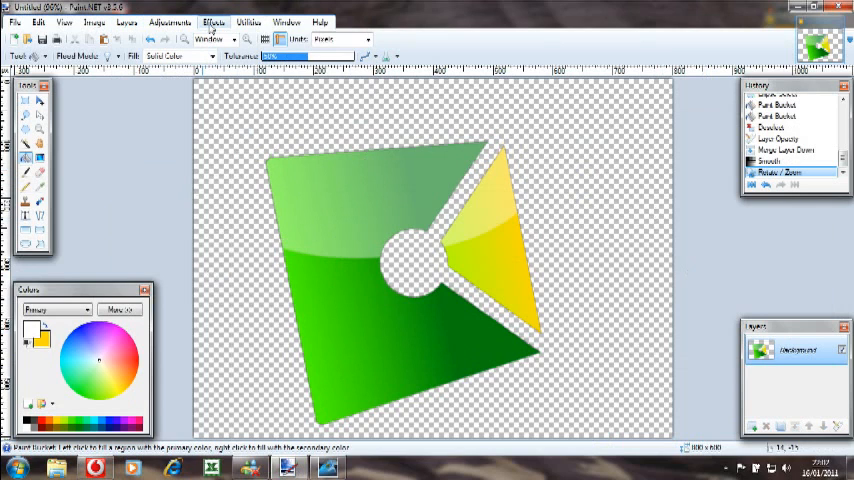
Step: Apply a green Drop Shadow to the icon, then reapply it
left_click(205, 20)
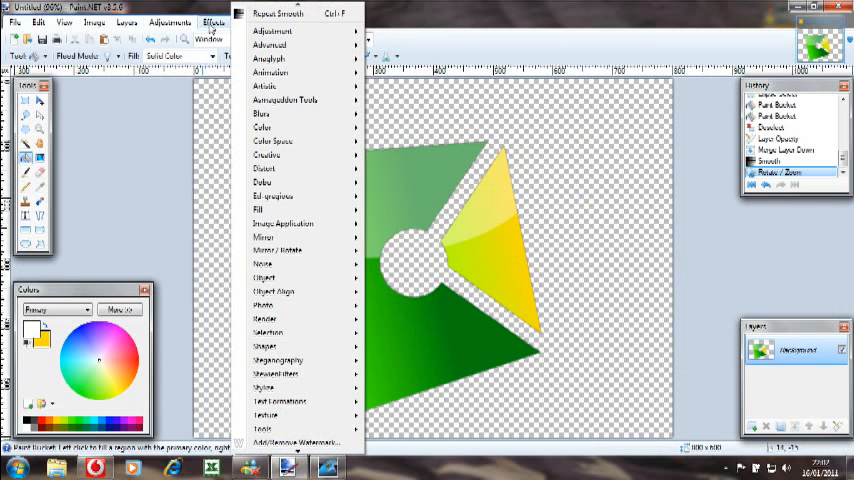
mouse_move(290, 74)
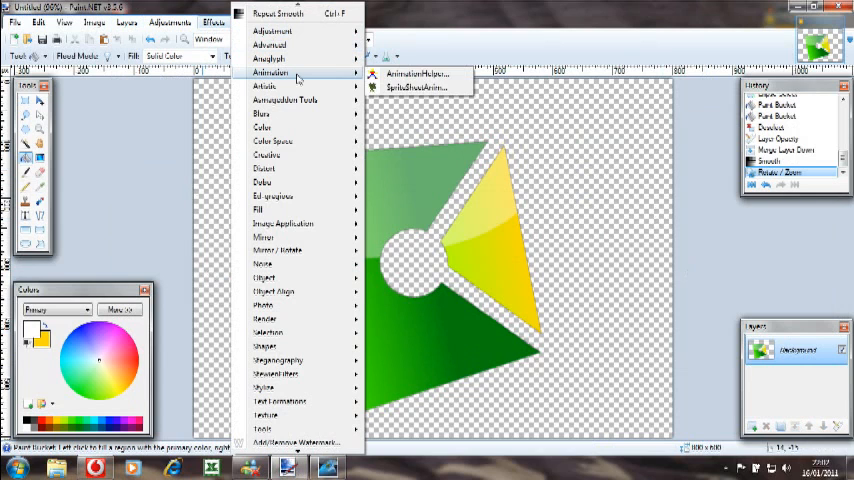
mouse_move(300, 105)
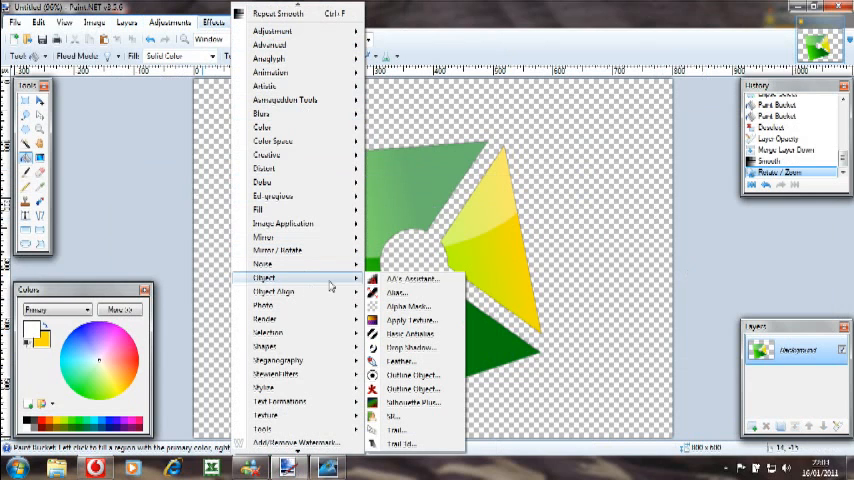
mouse_move(410, 347)
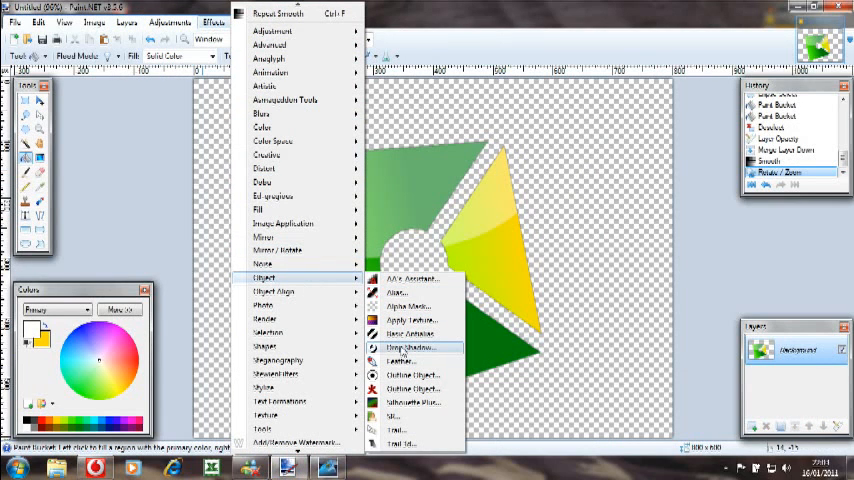
left_click(408, 345)
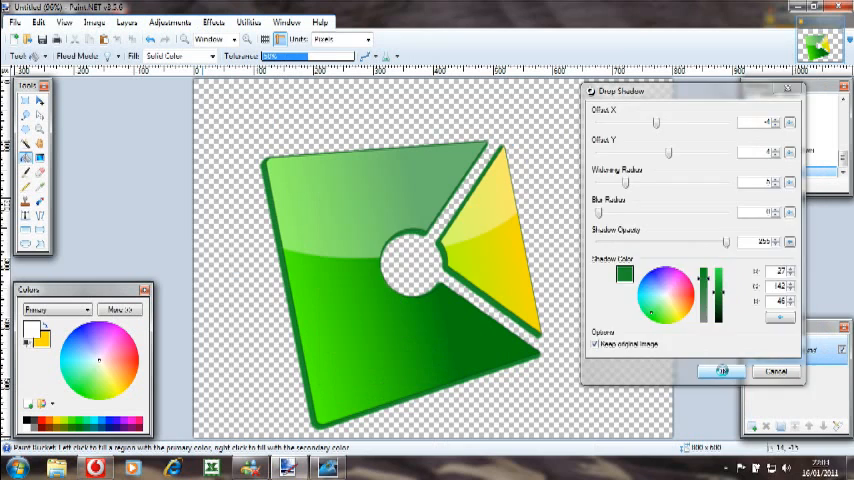
left_click(719, 371)
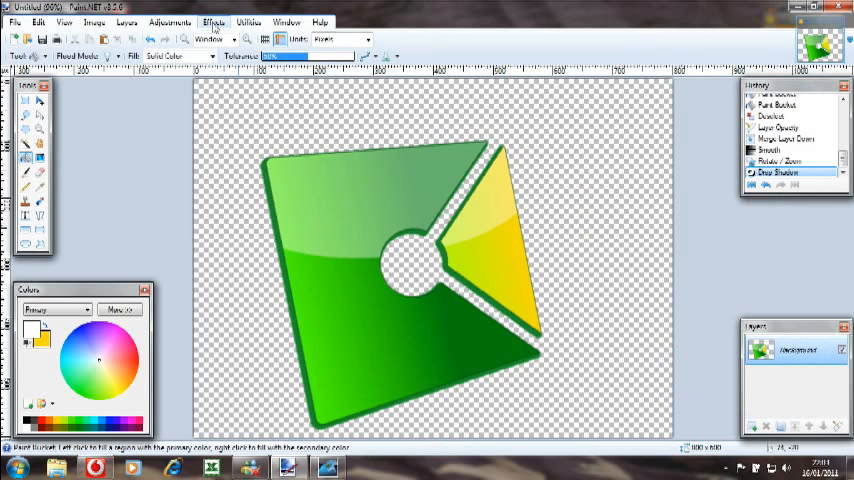
left_click(213, 19)
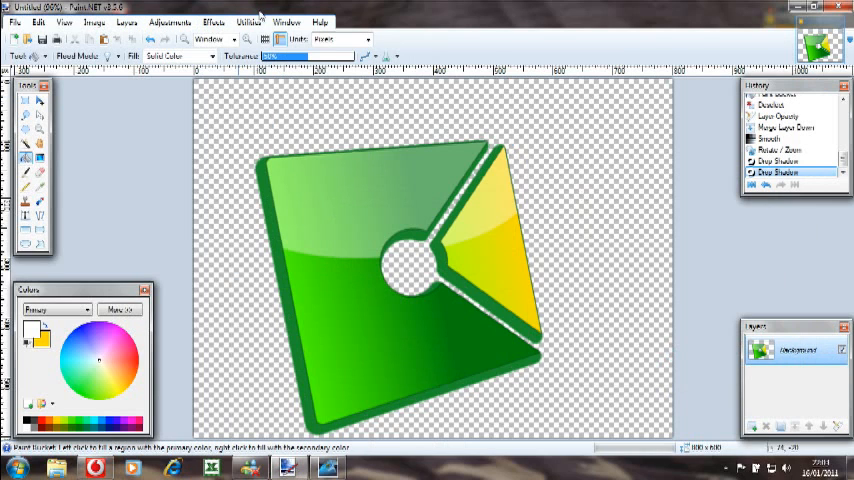
mouse_move(168, 130)
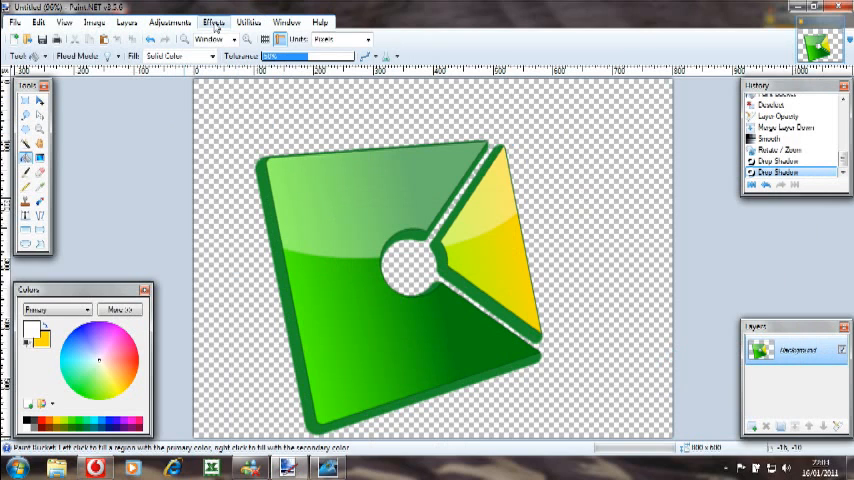
Step: Apply a Bulge distortion to swell the icon's centre and circular hole
left_click(208, 23)
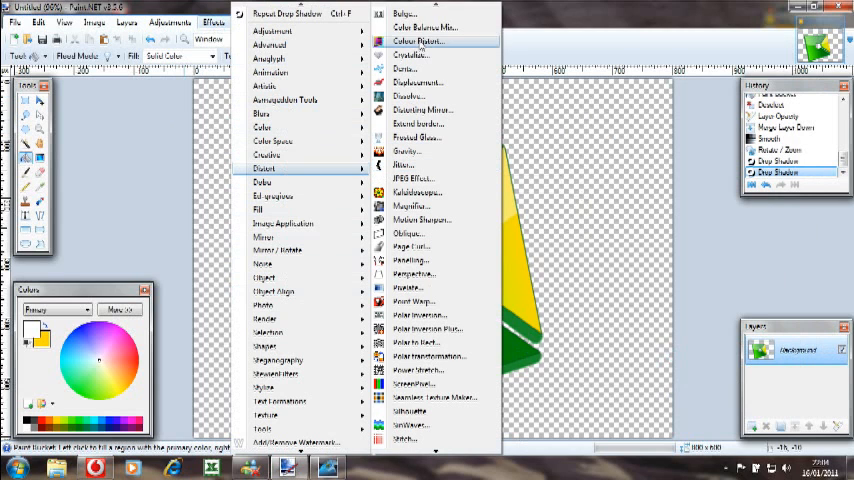
left_click(422, 11)
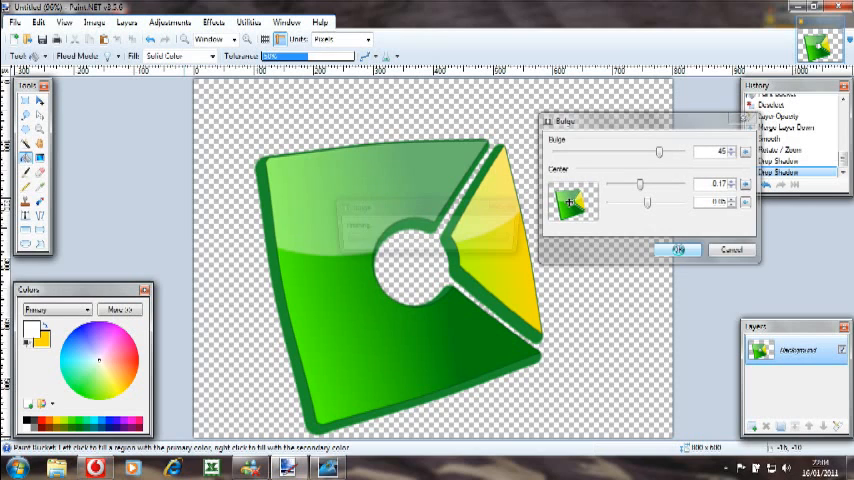
left_click(678, 246)
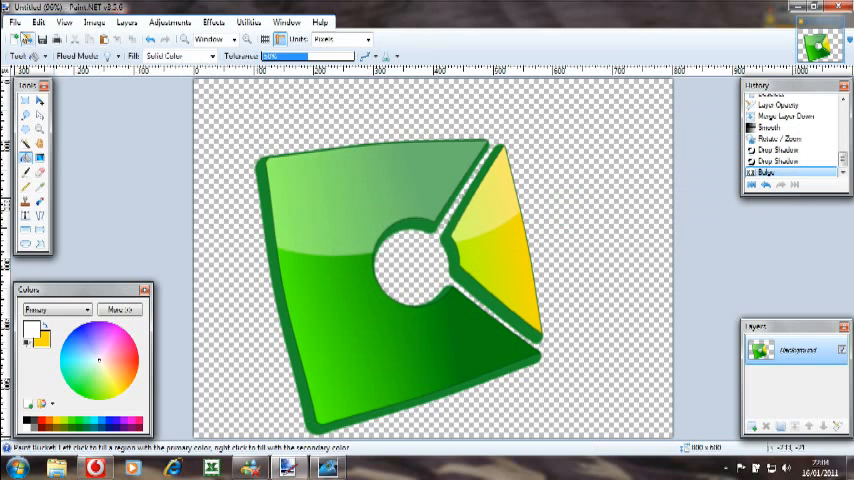
left_click(12, 17)
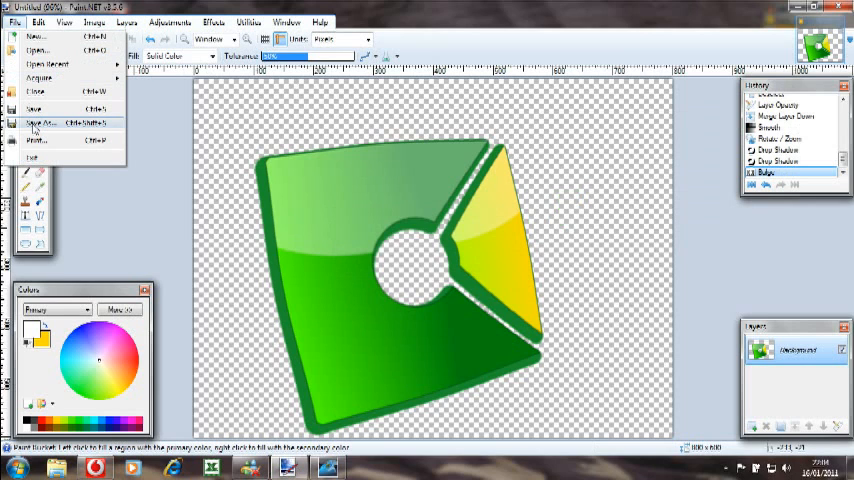
Step: Save the image as green_box.png, replacing the existing file and accepting PNG settings
left_click(45, 121)
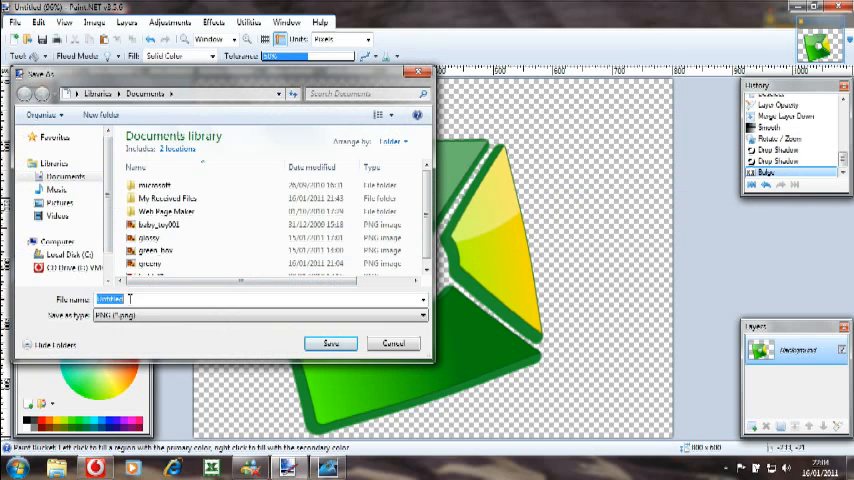
type("green box")
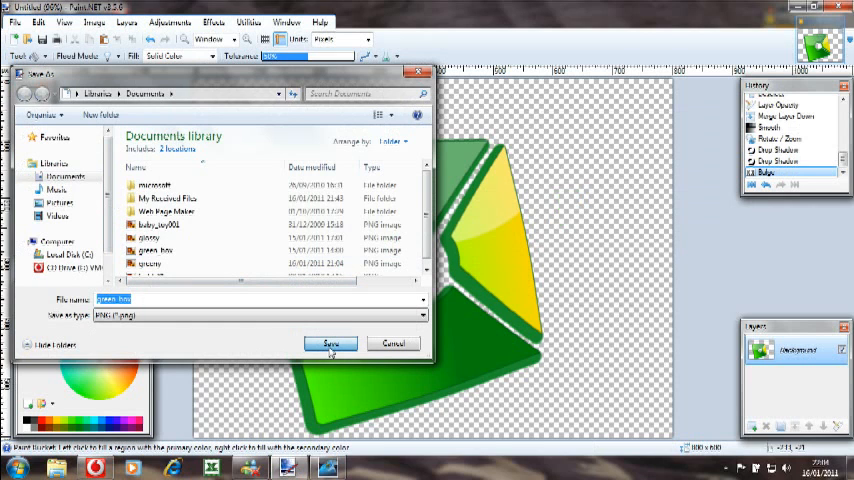
left_click(330, 343)
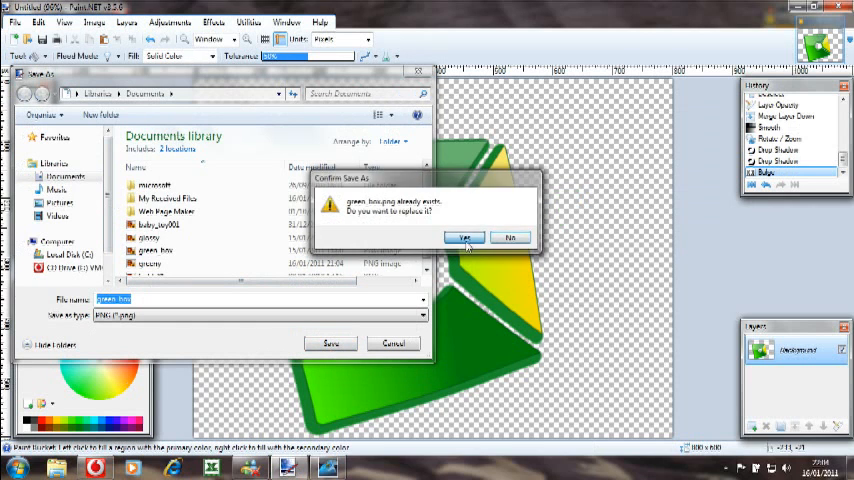
left_click(464, 237)
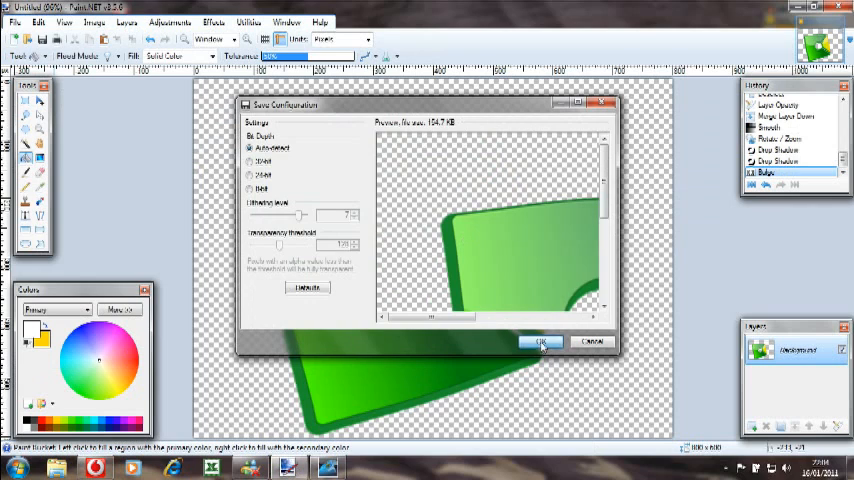
left_click(541, 341)
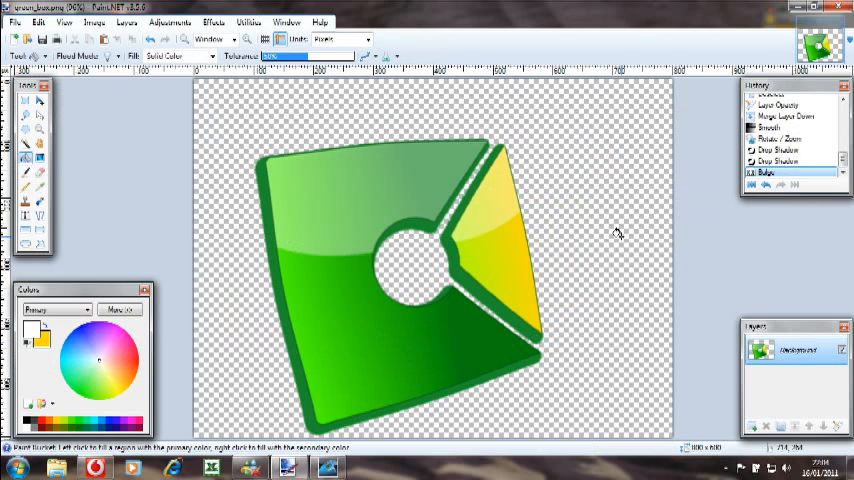
left_click(819, 10)
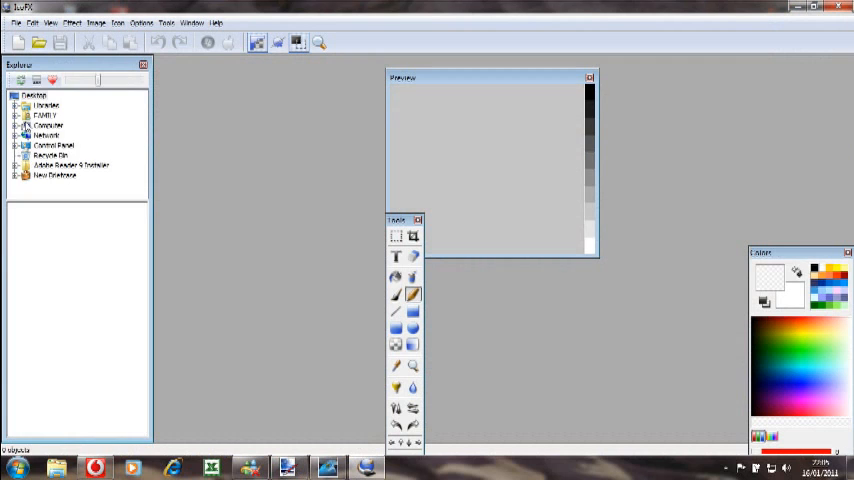
Step: Import the green_box picture into IcoFX as a new 256 × 256 image
left_click(9, 17)
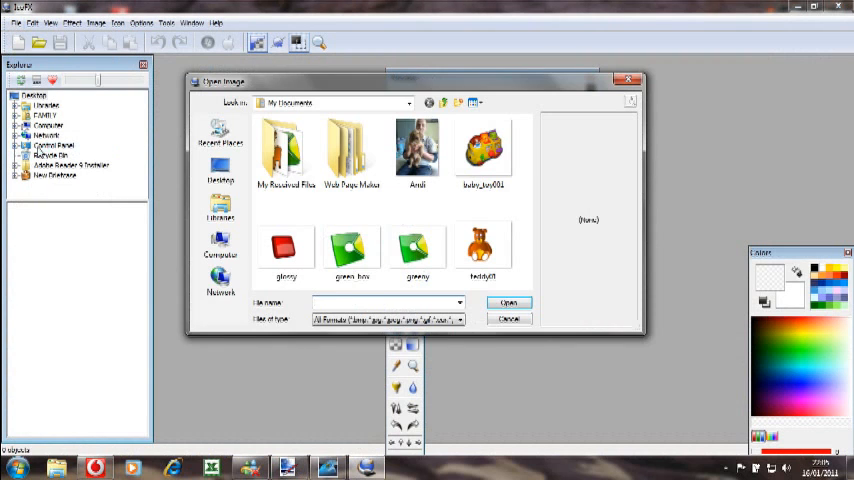
mouse_move(351, 248)
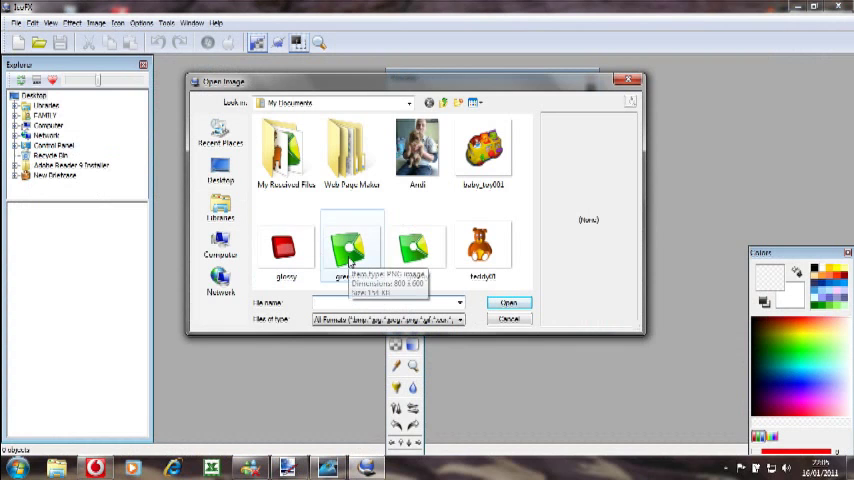
left_click(351, 247)
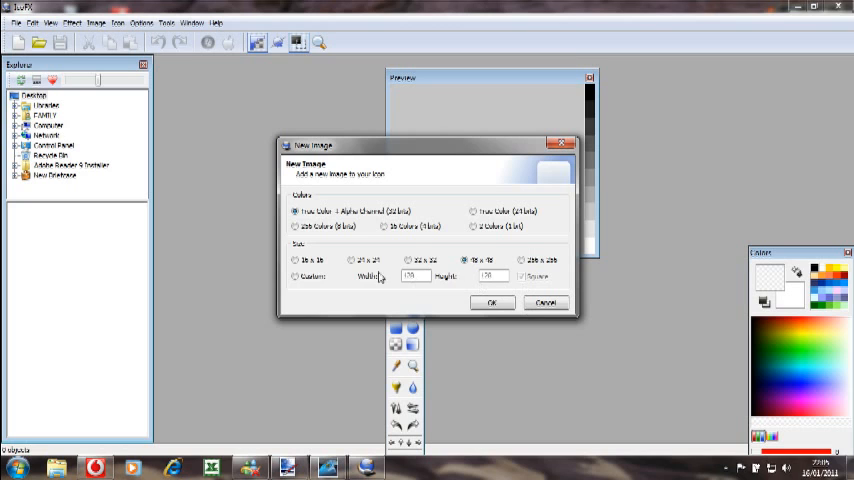
left_click(519, 261)
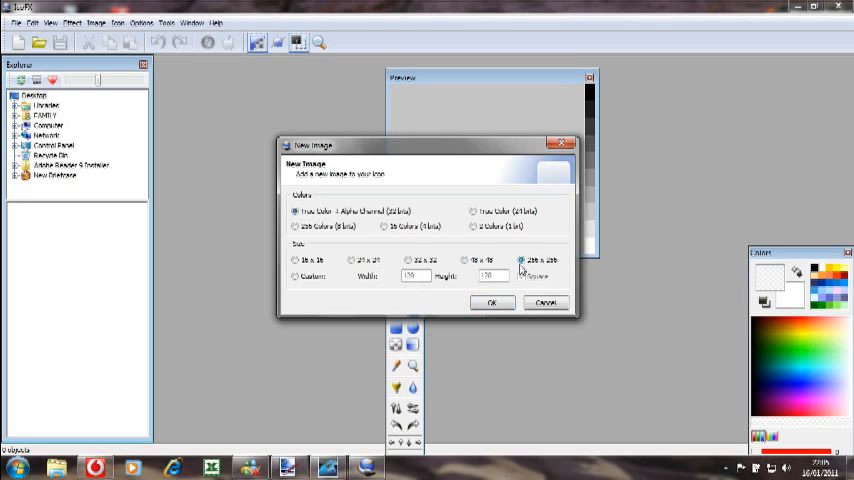
left_click(491, 302)
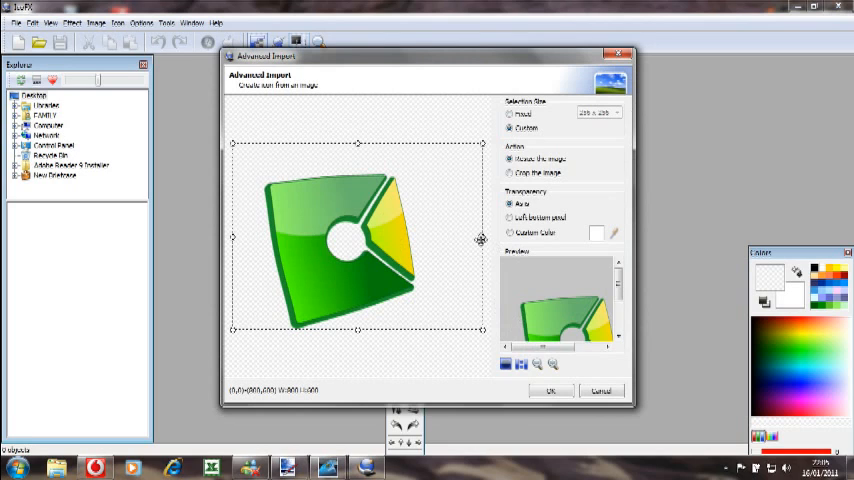
Step: Tighten the import crop around the green shape and create the 256 × 256 image
left_click_drag(481, 238, 427, 234)
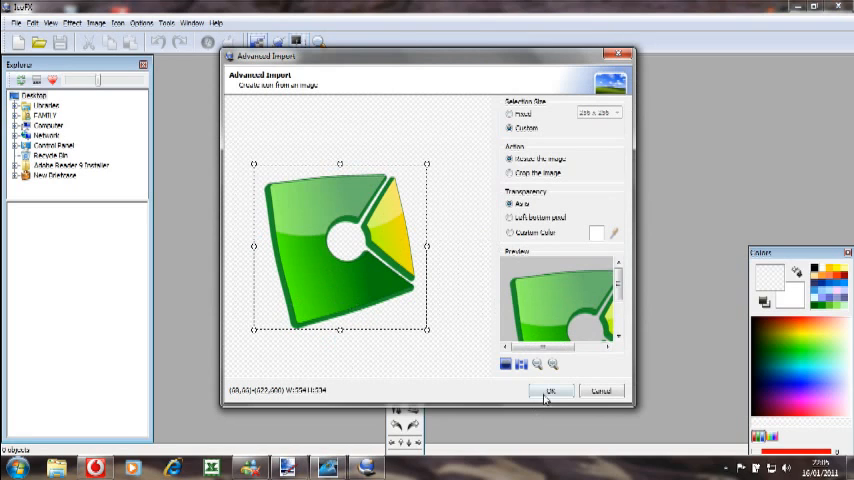
left_click(553, 390)
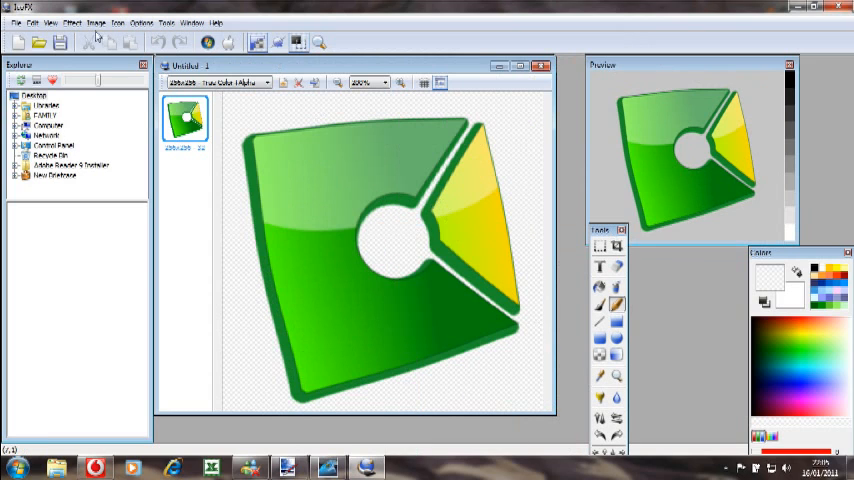
Step: Add a drop shadow and a Blur Soft effect to the 256 × 256 icon image
left_click(76, 19)
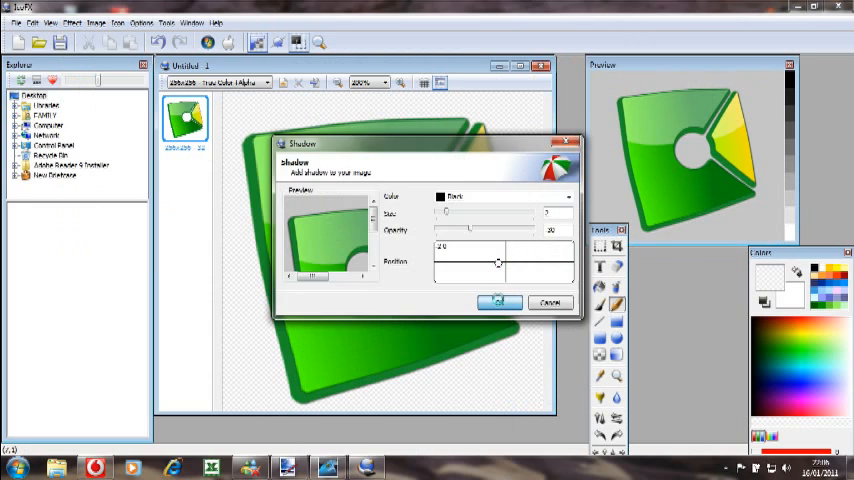
left_click(496, 301)
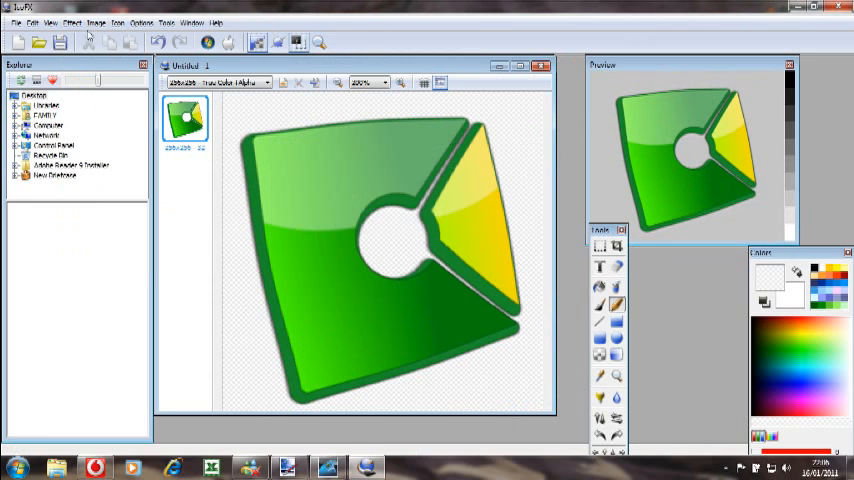
left_click(73, 24)
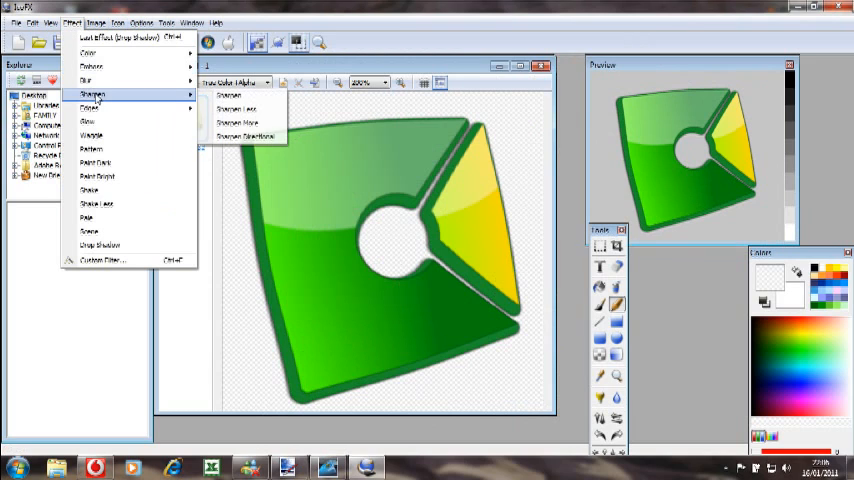
mouse_move(92, 75)
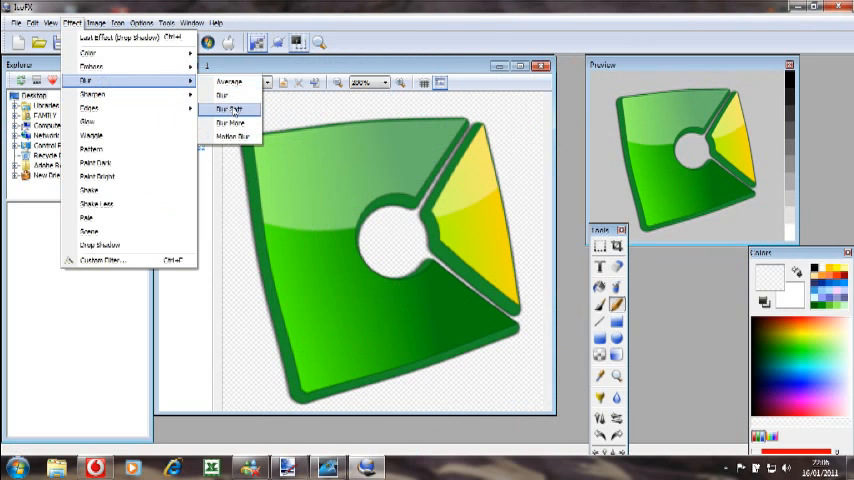
left_click(225, 103)
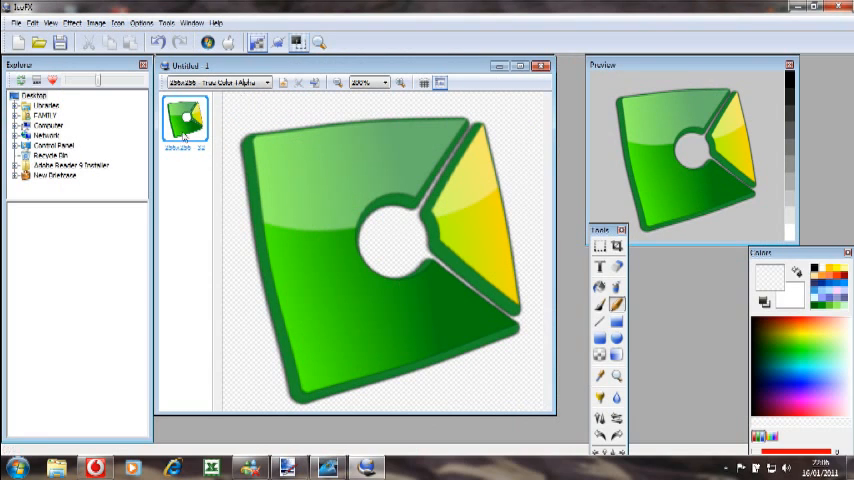
mouse_move(582, 143)
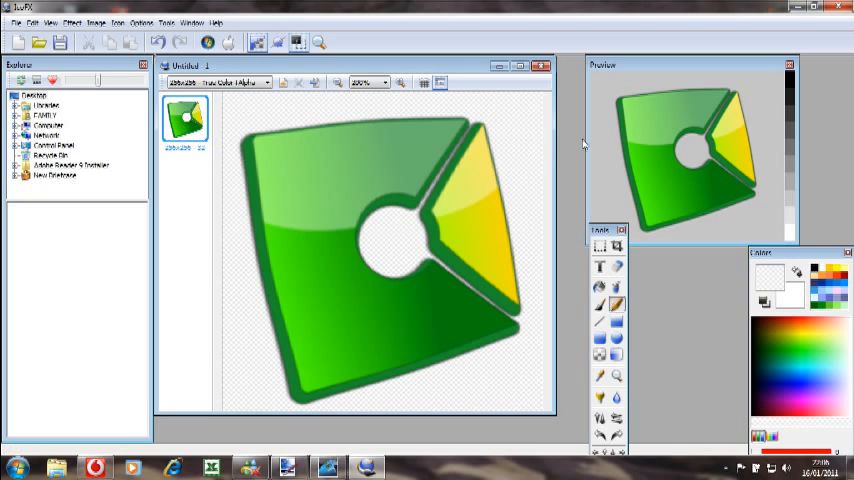
mouse_move(671, 156)
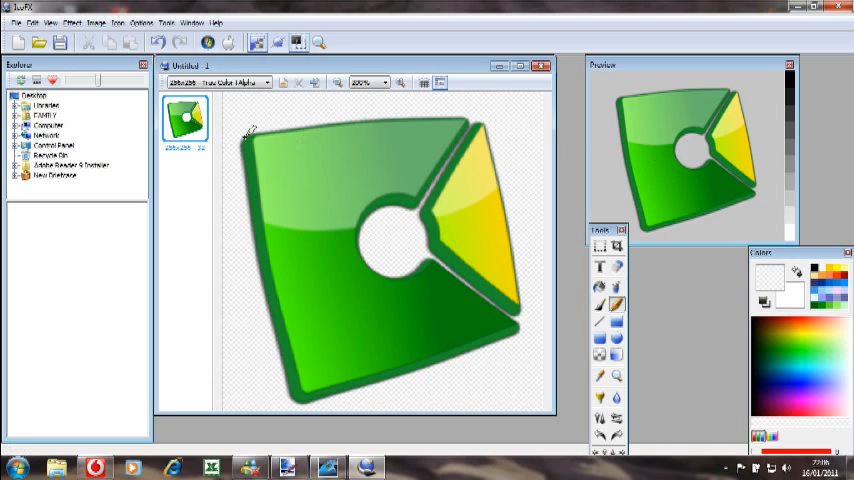
mouse_move(177, 167)
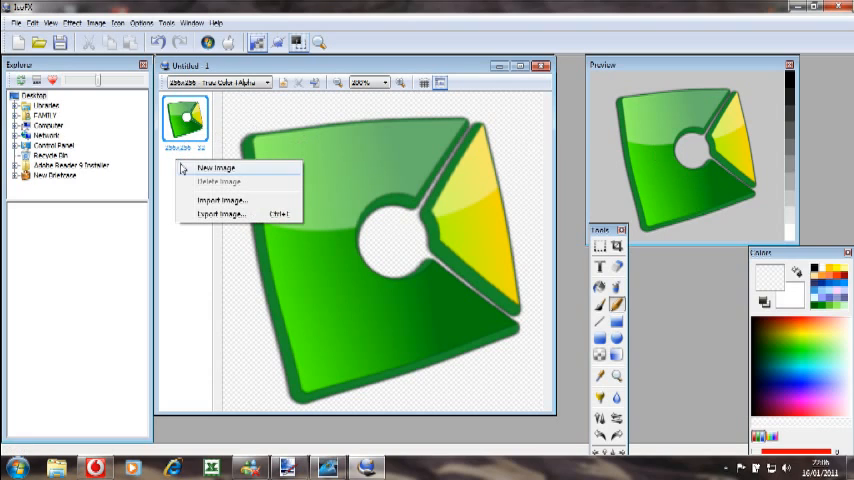
Step: Add 48×48, 32×32, 24×24 and 16×16 versions alongside the 256×256 image
left_click(209, 168)
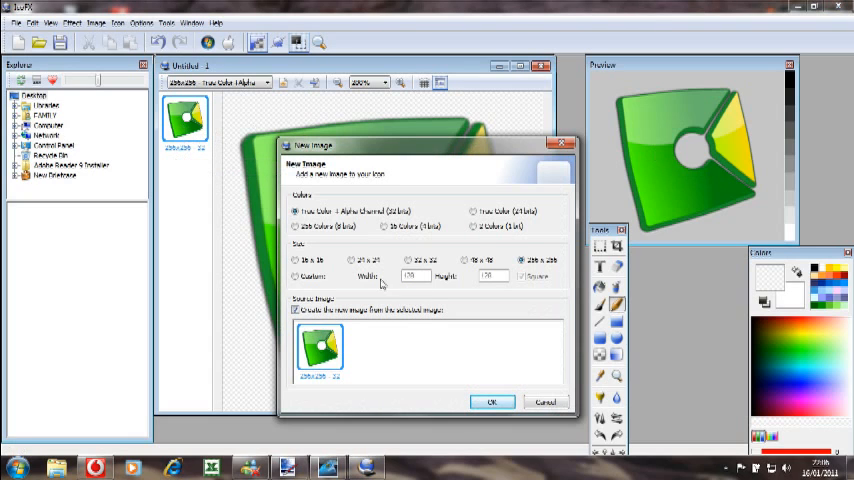
left_click(468, 260)
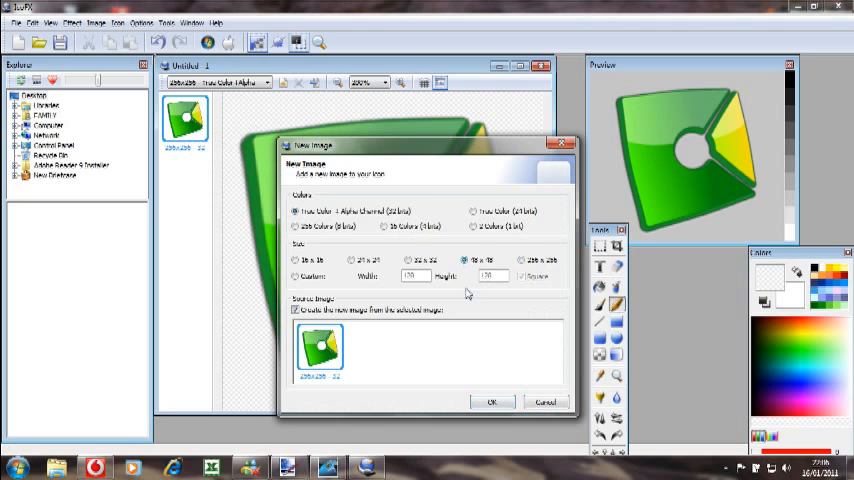
left_click(492, 401)
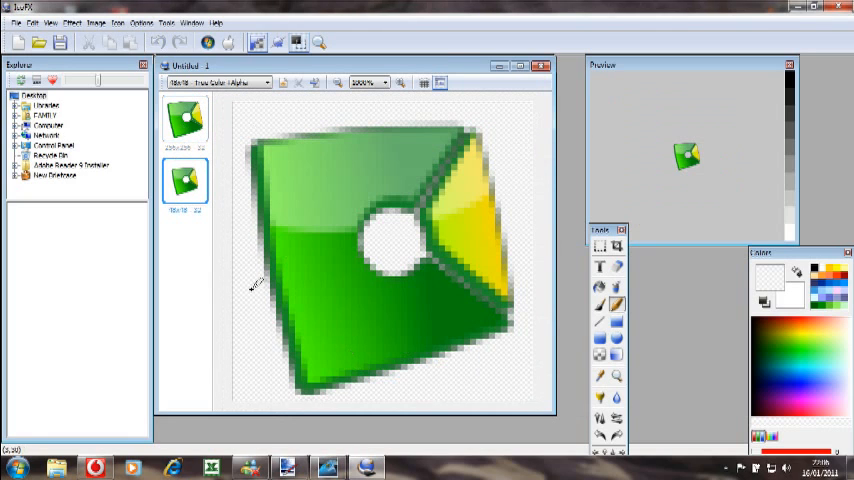
mouse_move(232, 217)
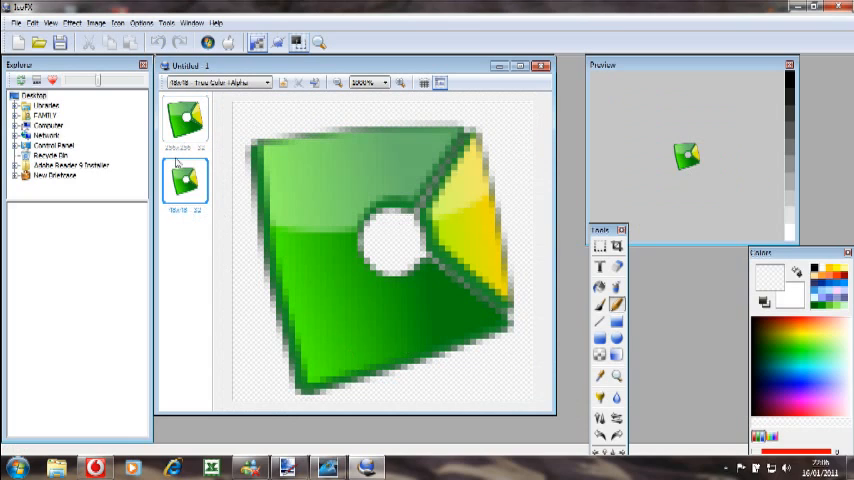
right_click(184, 180)
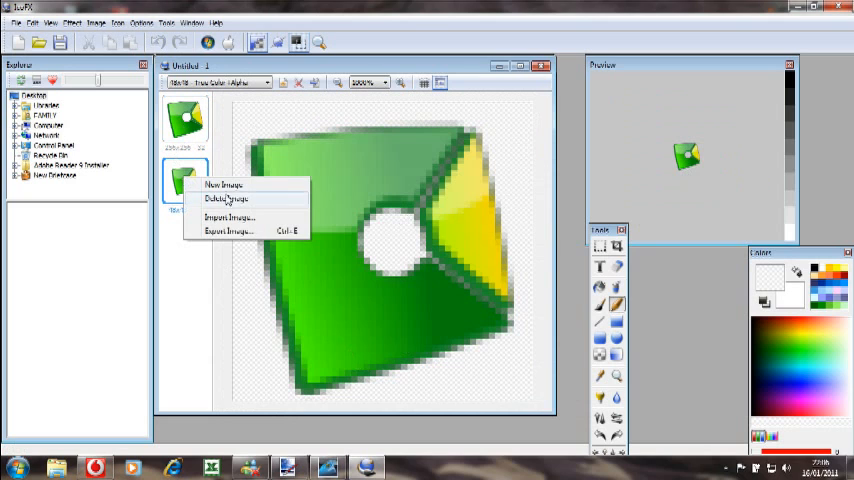
left_click(226, 182)
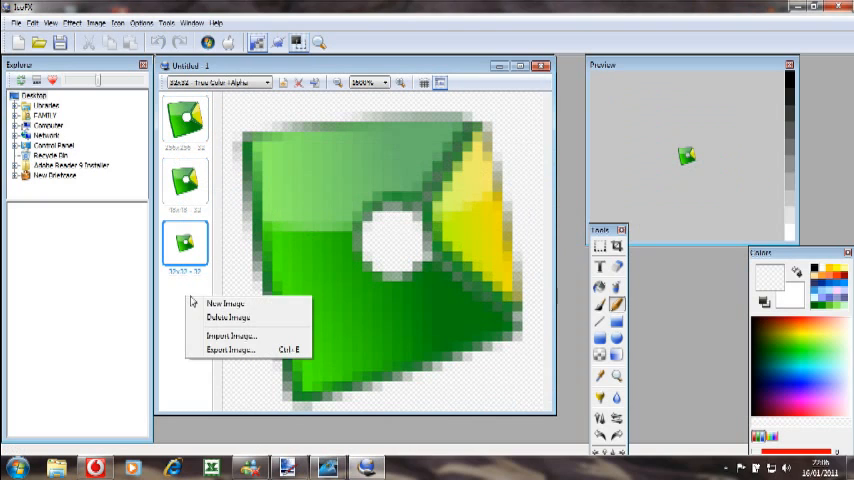
left_click(224, 307)
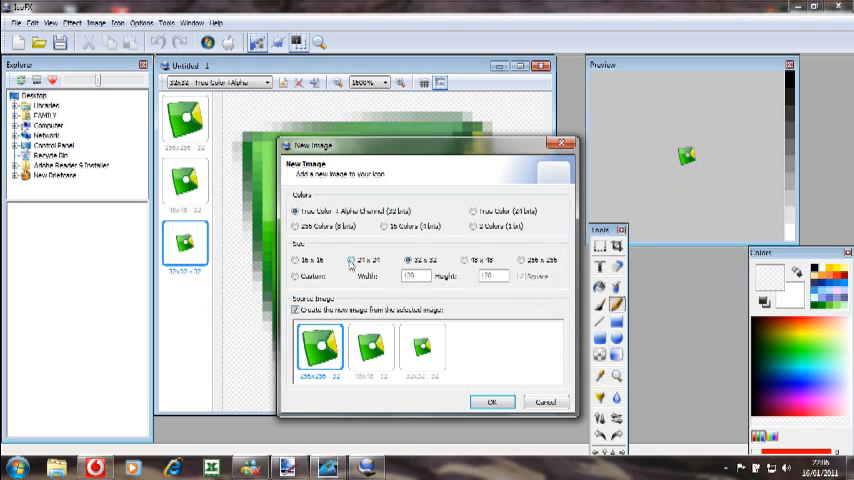
left_click(493, 401)
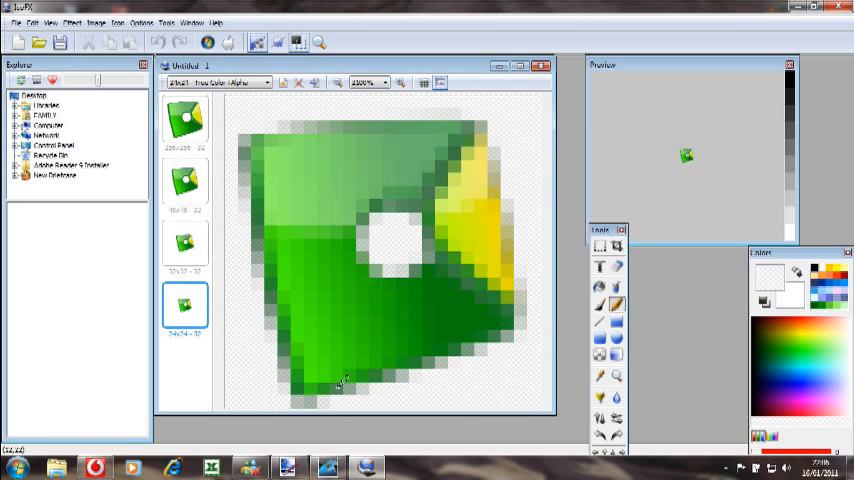
right_click(184, 310)
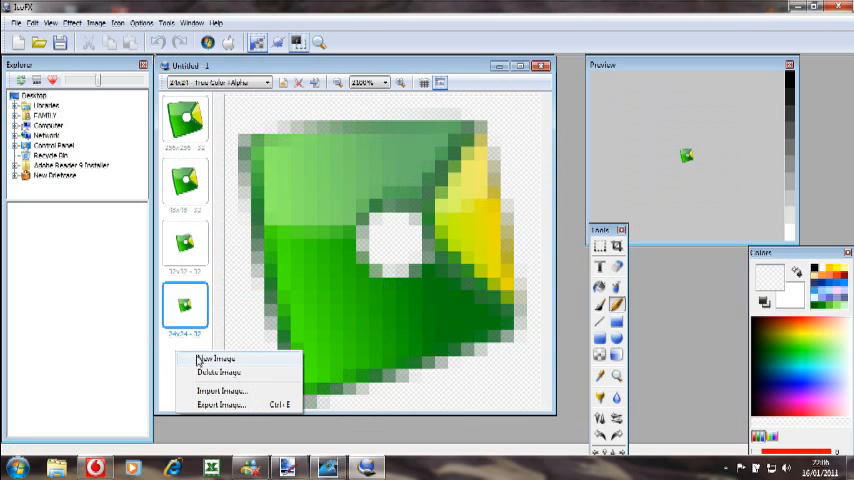
left_click(213, 360)
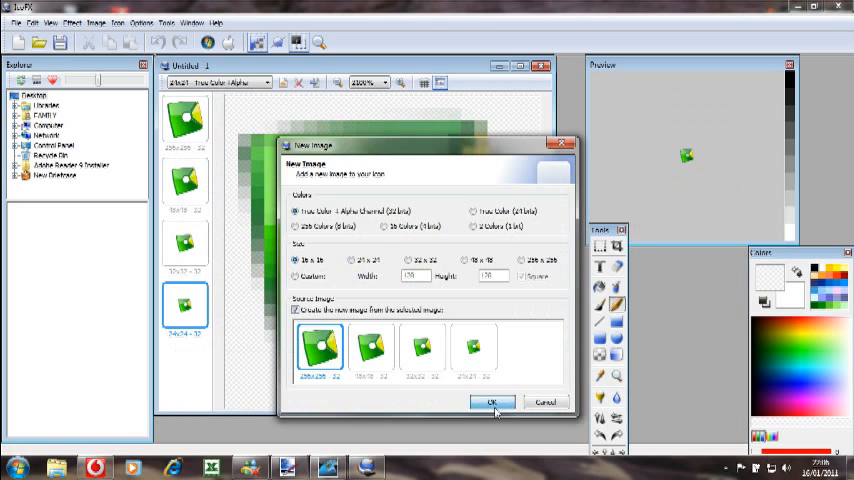
left_click(492, 401)
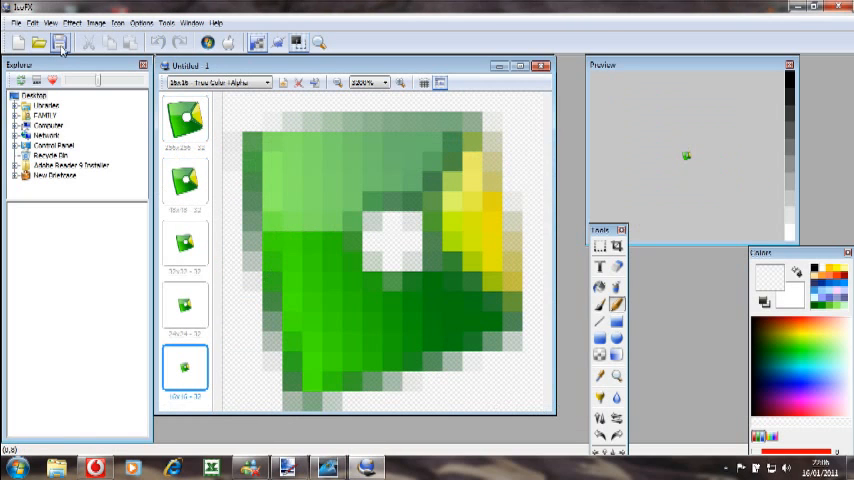
left_click(60, 40)
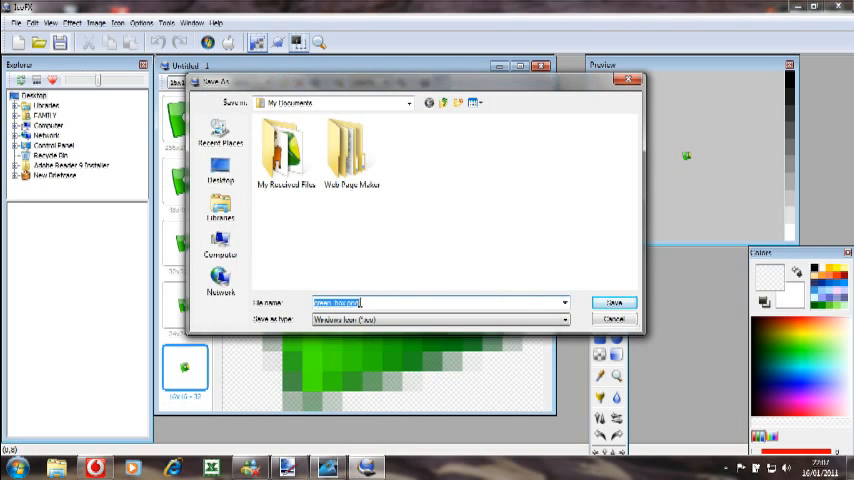
Step: Name the icon file green_box and save it as green_box.ico
left_click(564, 320)
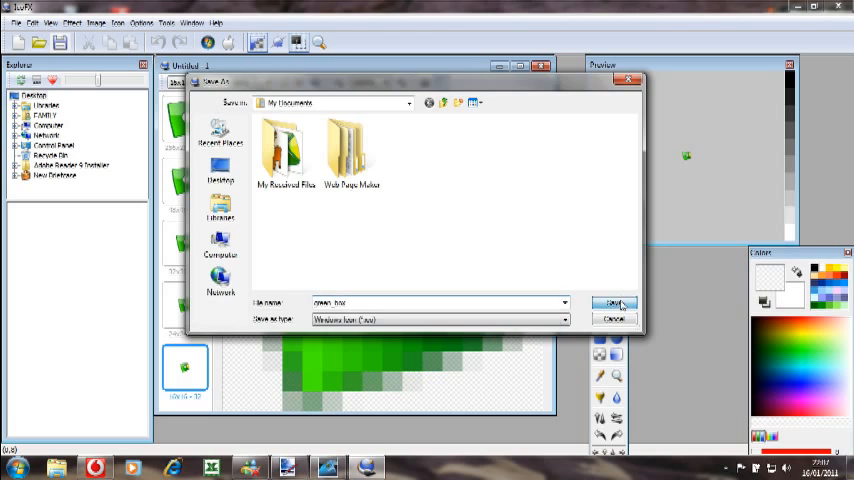
left_click(613, 303)
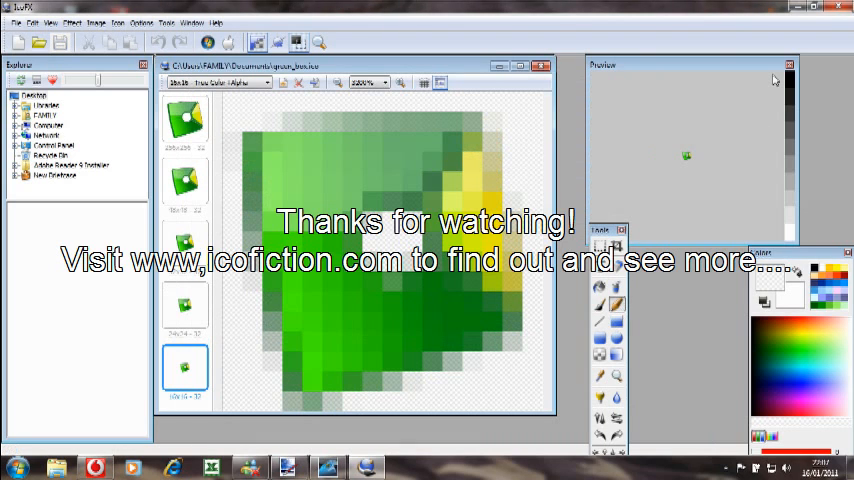
mouse_move(800, 10)
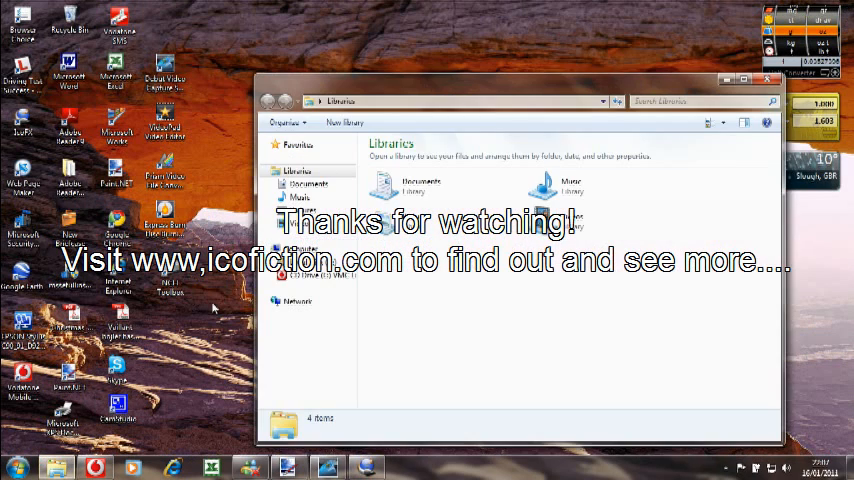
mouse_move(440, 198)
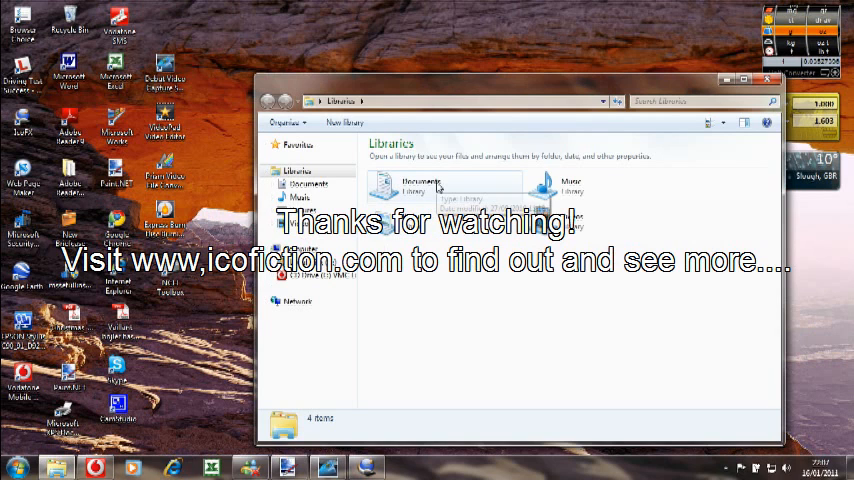
Step: Move green_box.ico from the Documents library onto the desktop and close Explorer
double_click(418, 185)
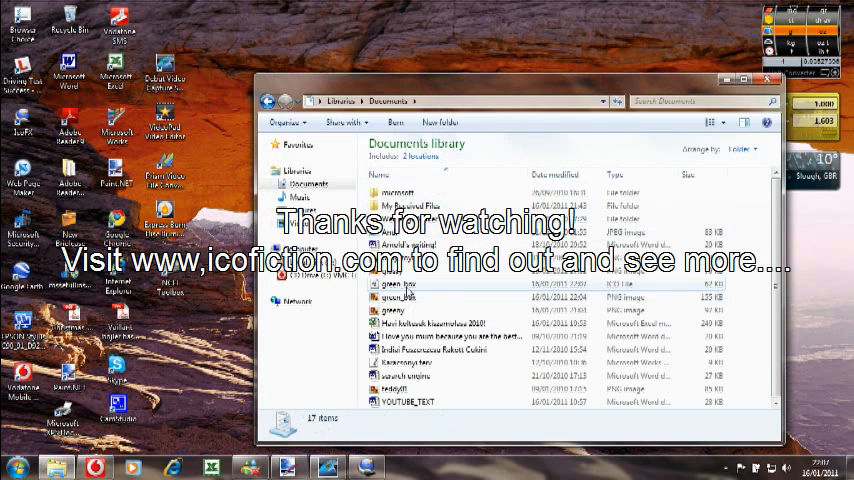
left_click(396, 283)
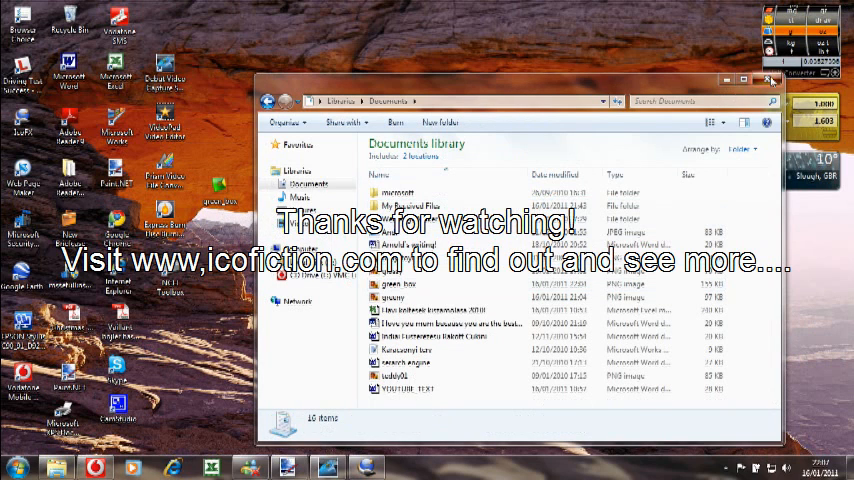
left_click(768, 79)
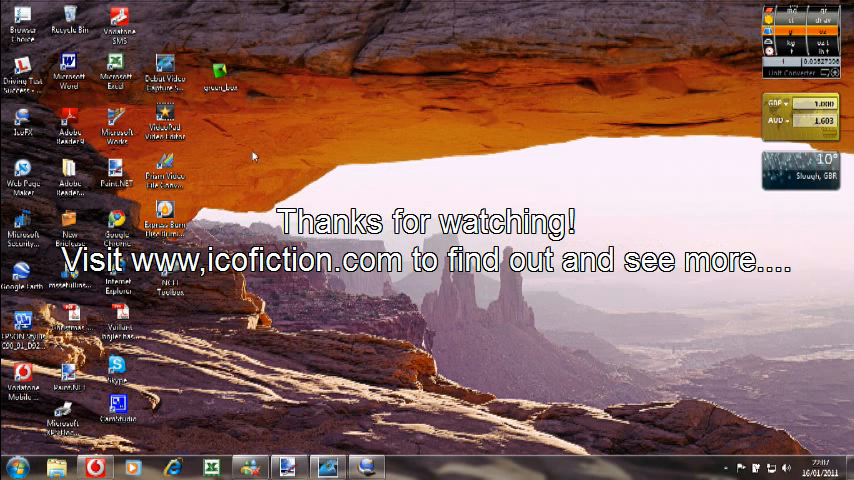
mouse_move(249, 148)
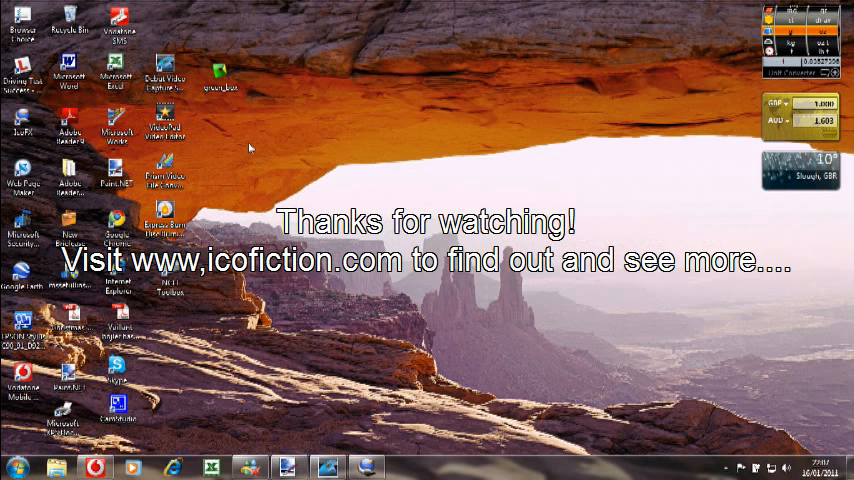